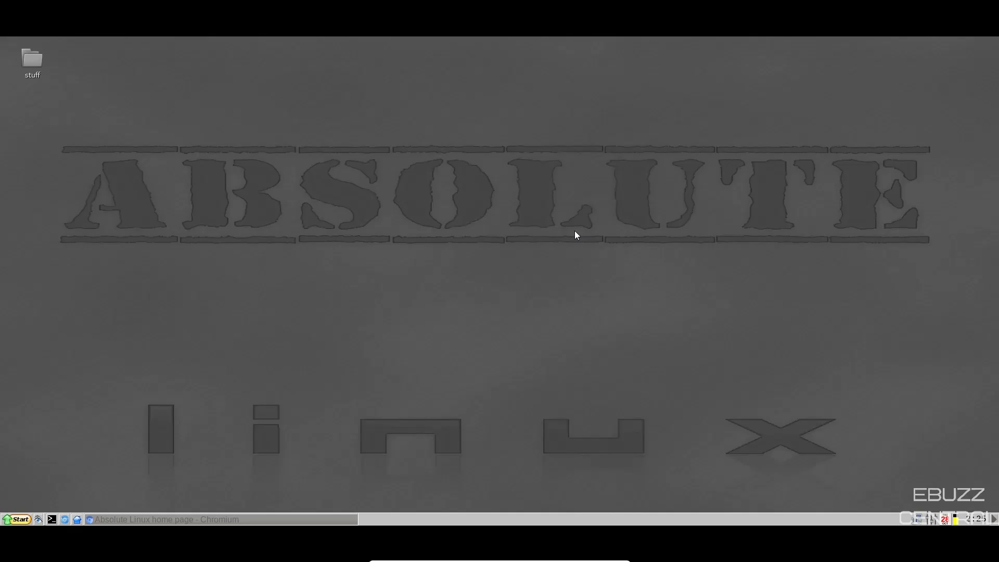
mouse_move(572, 229)
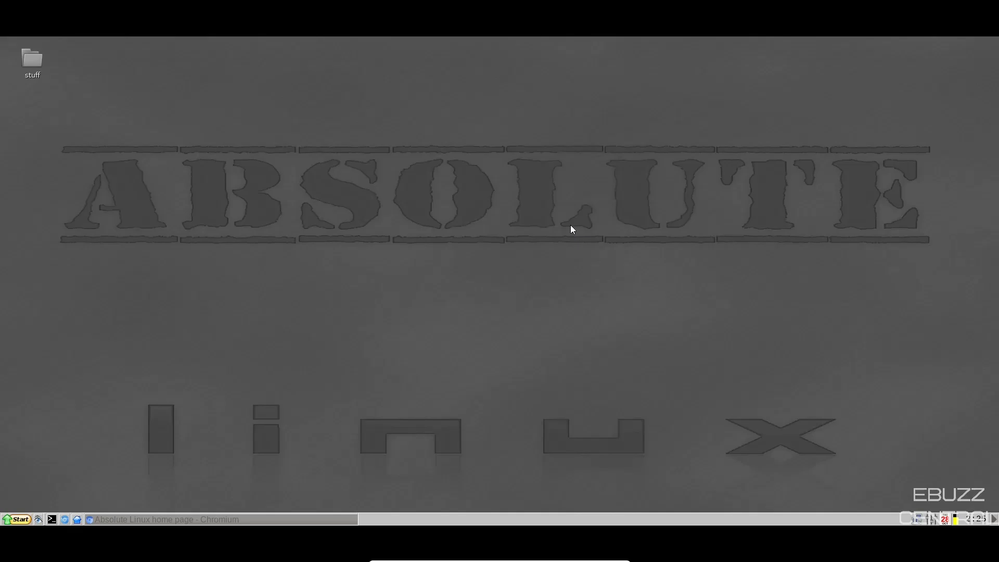
mouse_move(324, 147)
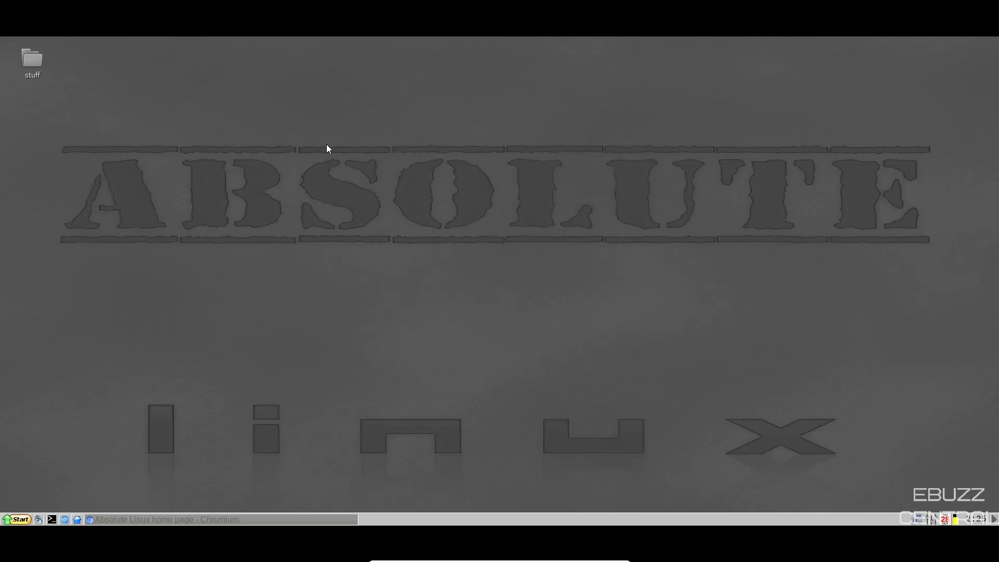
mouse_move(752, 517)
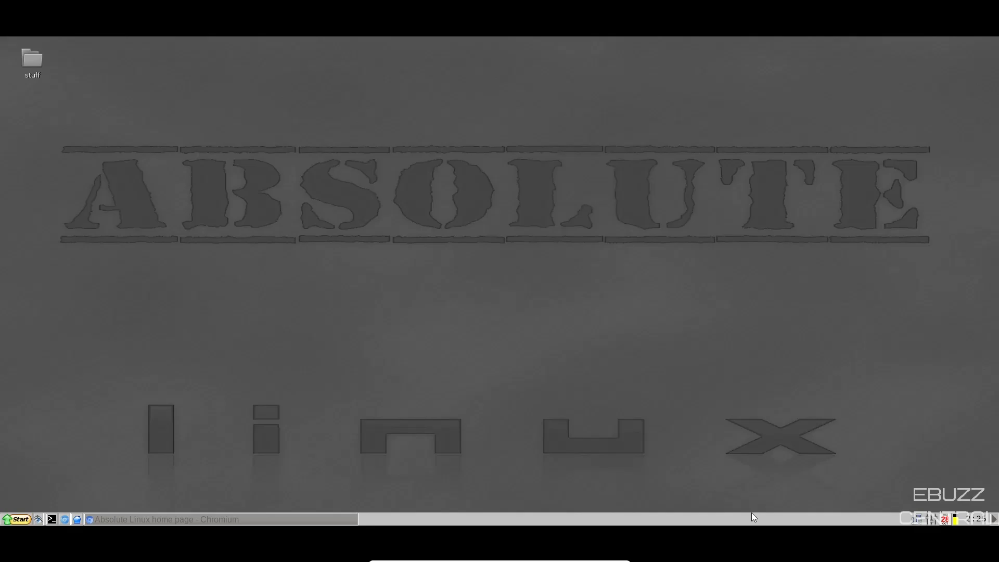
Step: Set the screen resolution to 1920x1080 from the desktop's display settings and dismiss the monitor warning
right_click(455, 308)
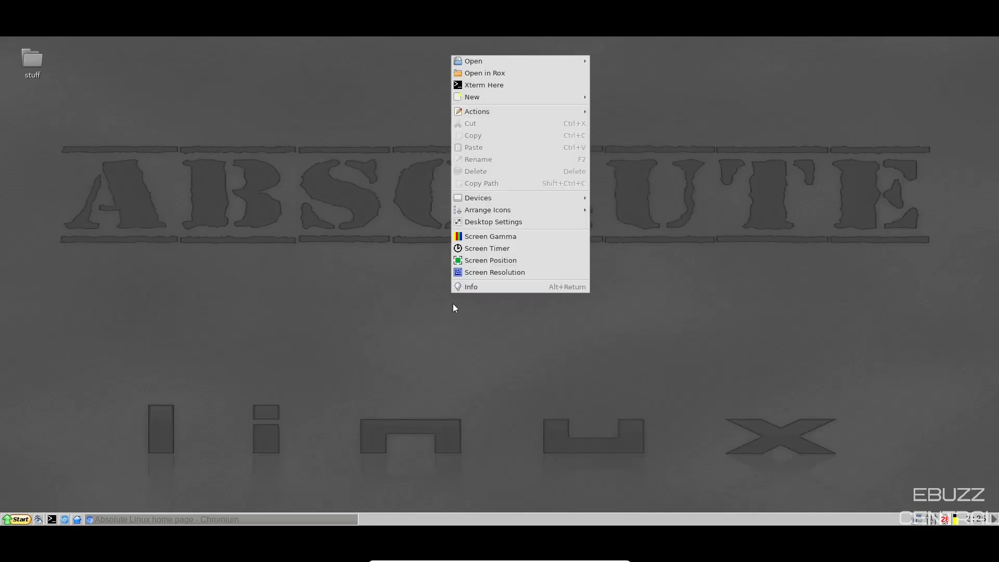
mouse_move(457, 328)
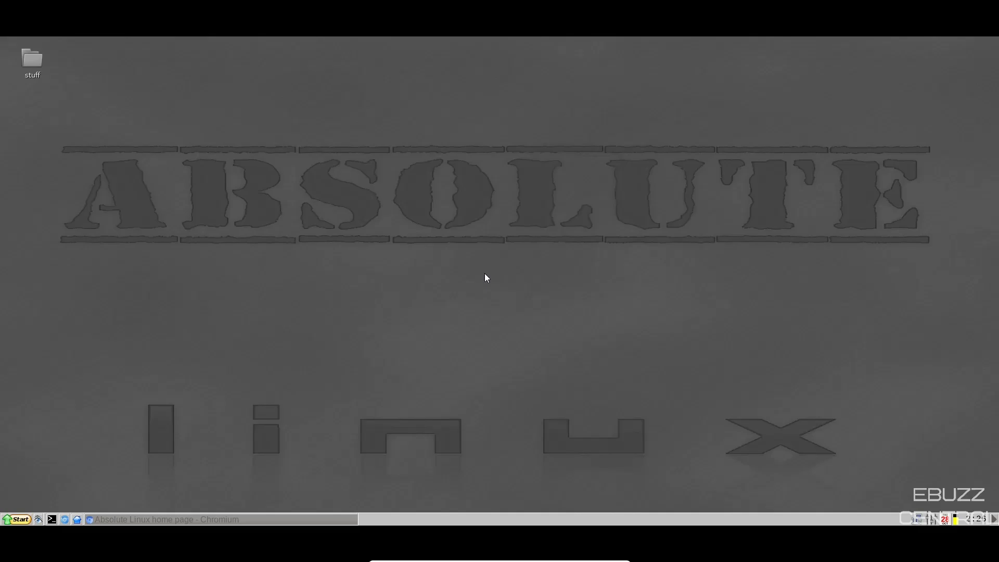
click(133, 90)
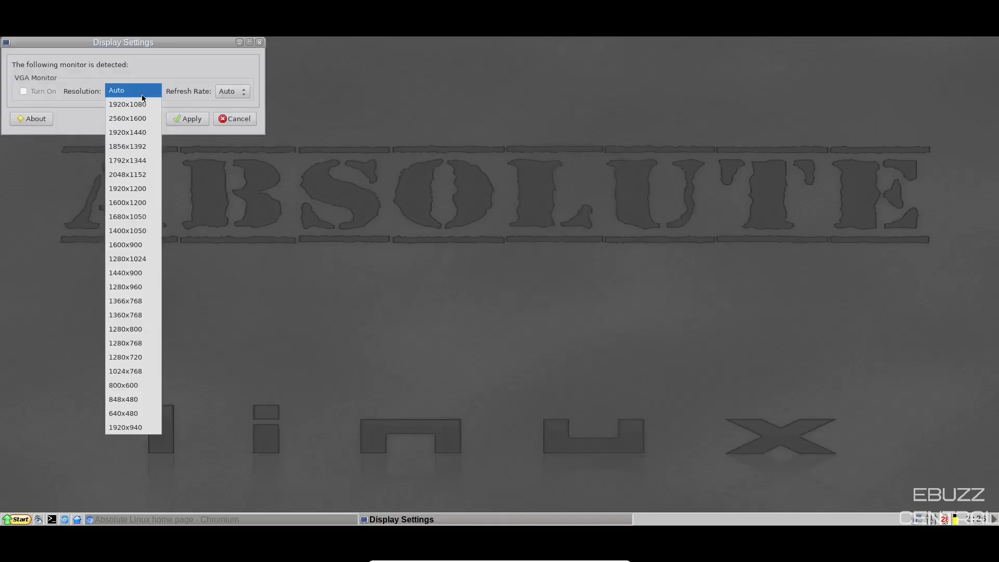
click(127, 104)
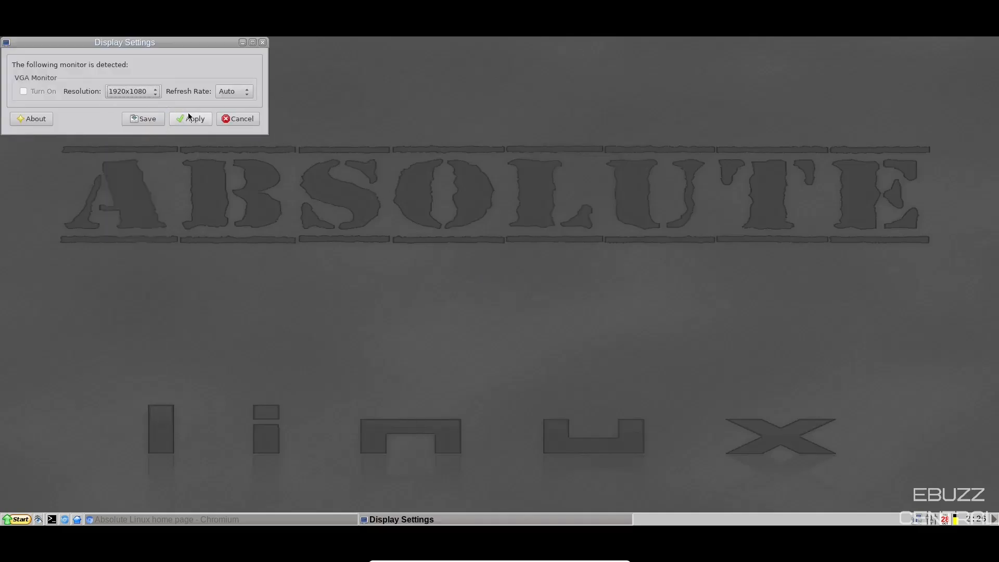
click(190, 118)
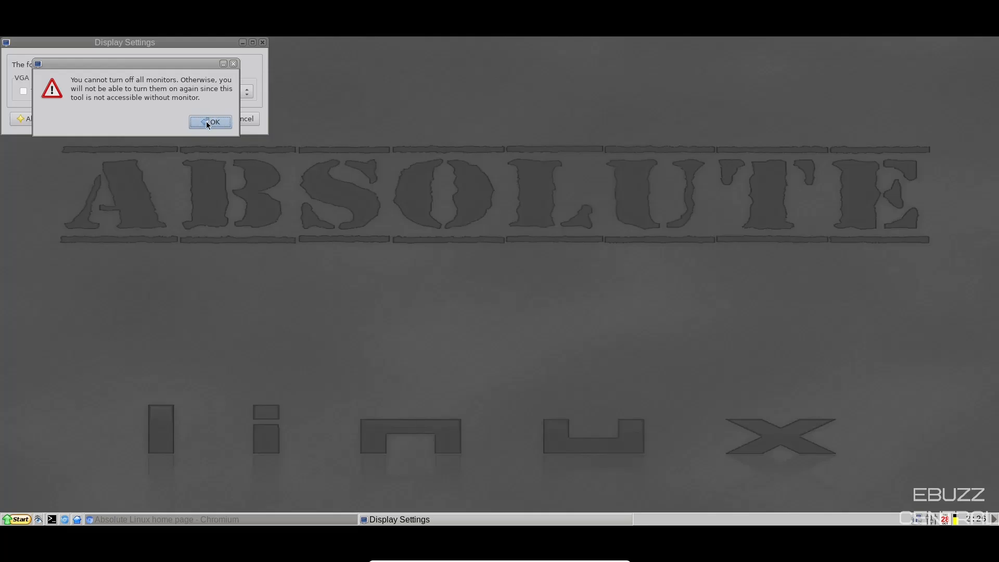
click(211, 121)
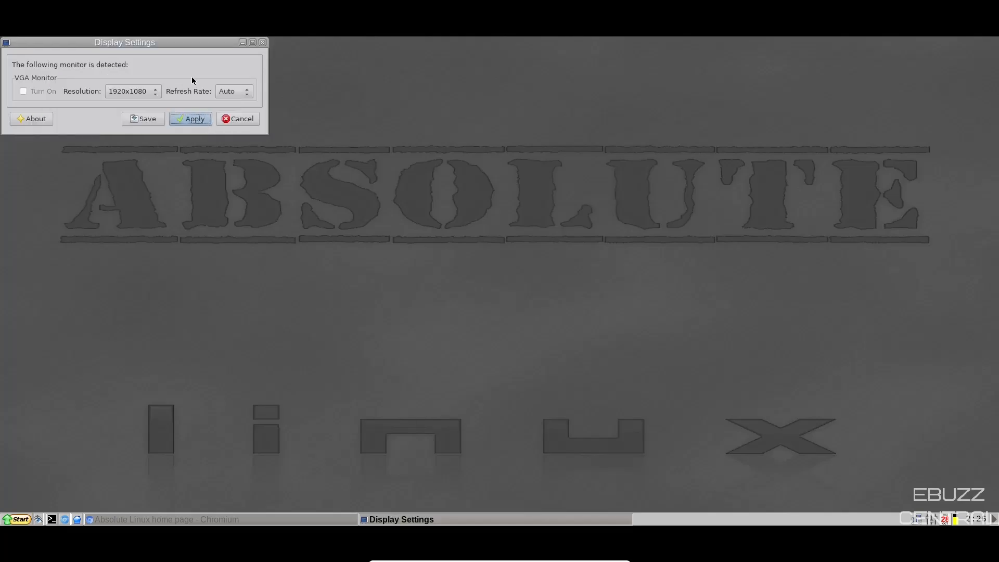
drag(124, 42, 386, 154)
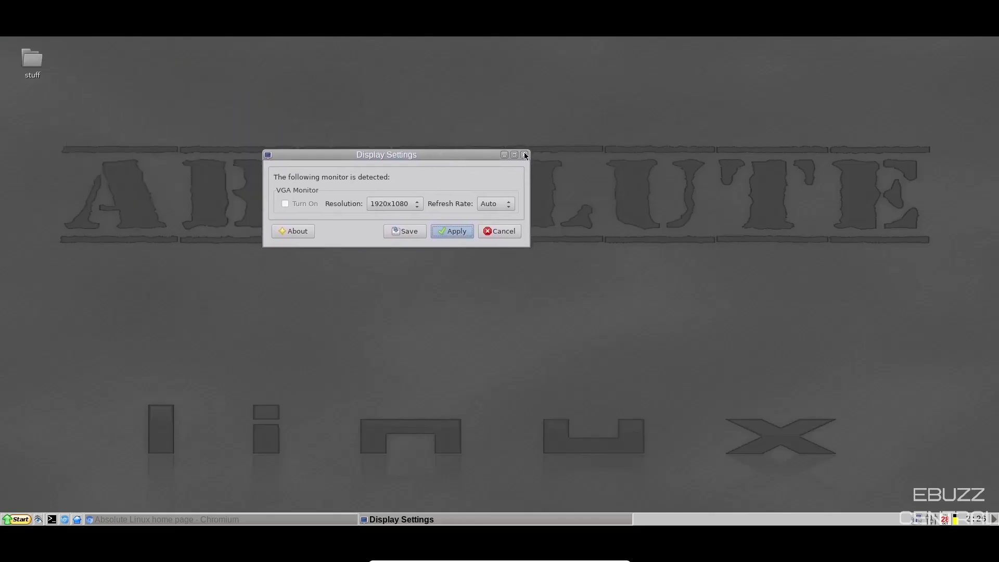
click(524, 155)
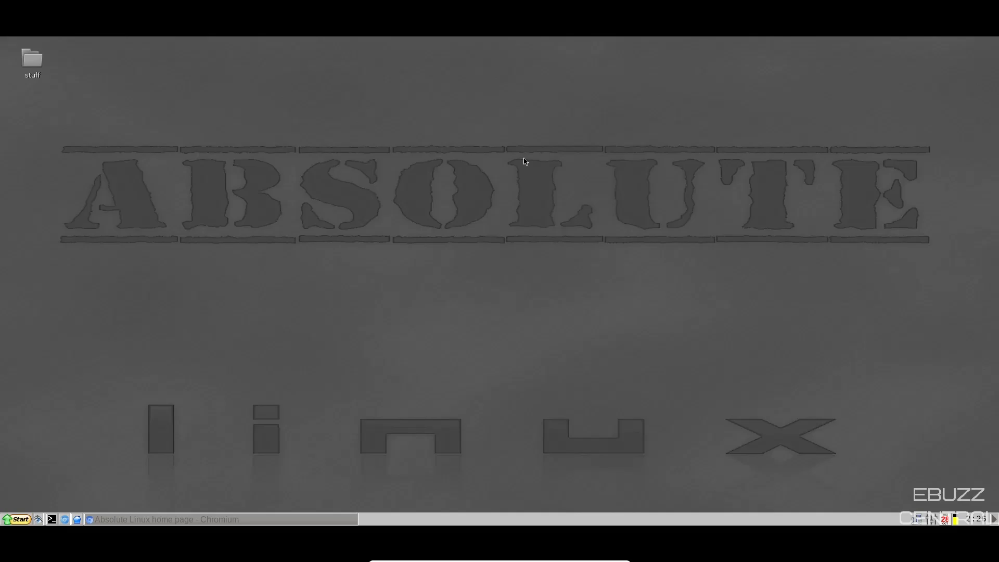
mouse_move(274, 295)
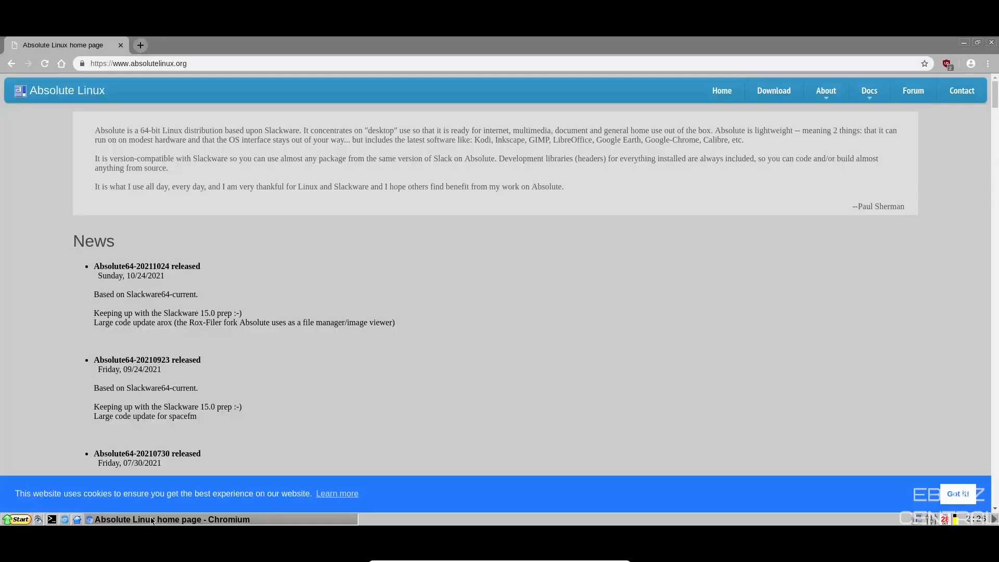
mouse_move(514, 352)
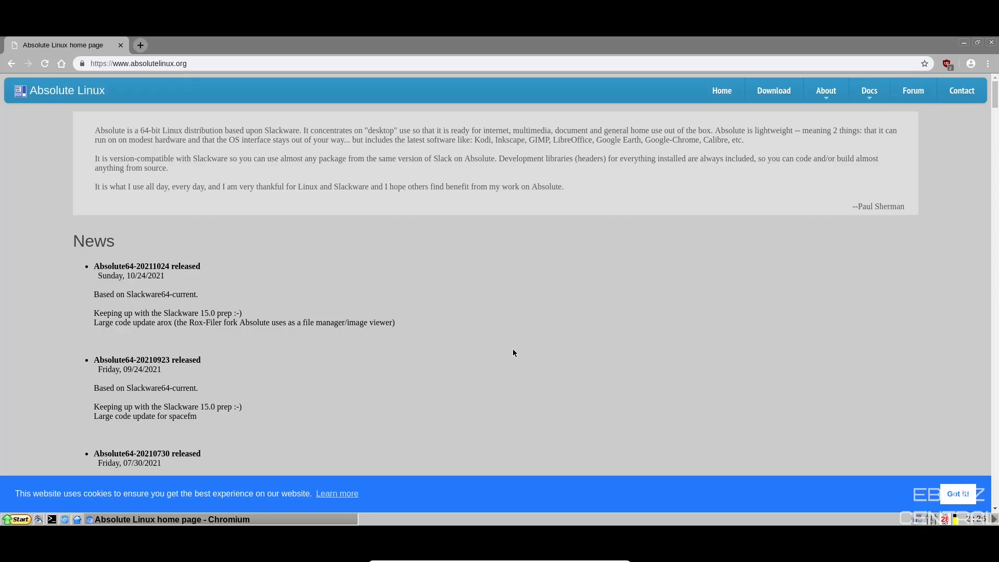
mouse_move(513, 349)
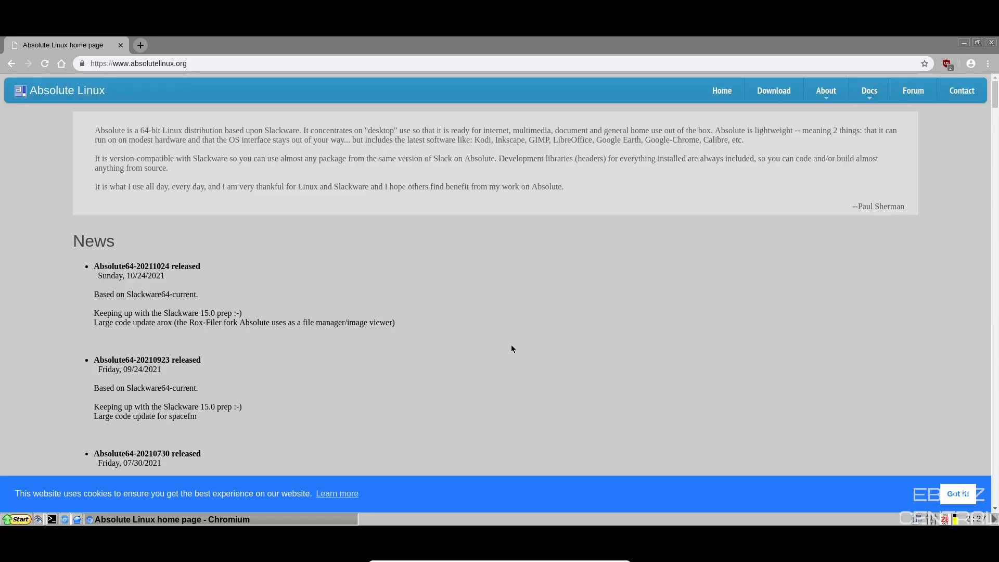
Step: Browse the Absolute Linux news list down and back to the top, then reveal the Docs menu
scroll(down, 3)
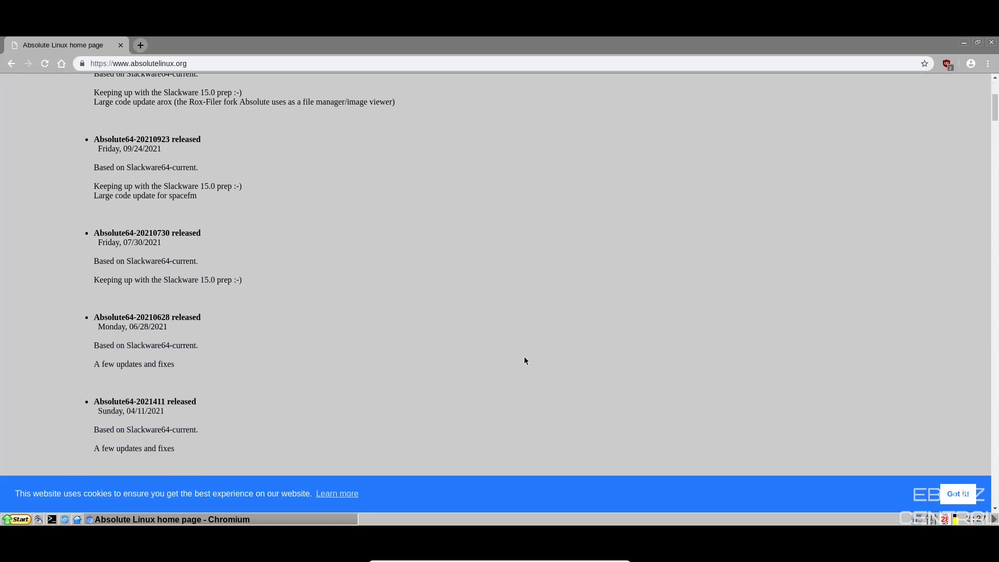
scroll(down, 3)
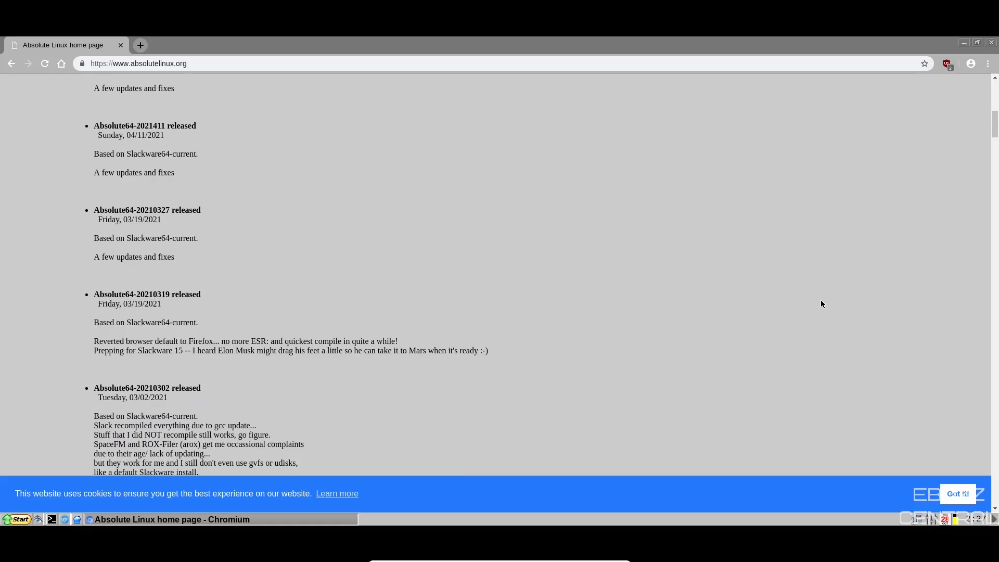
scroll(up, 3)
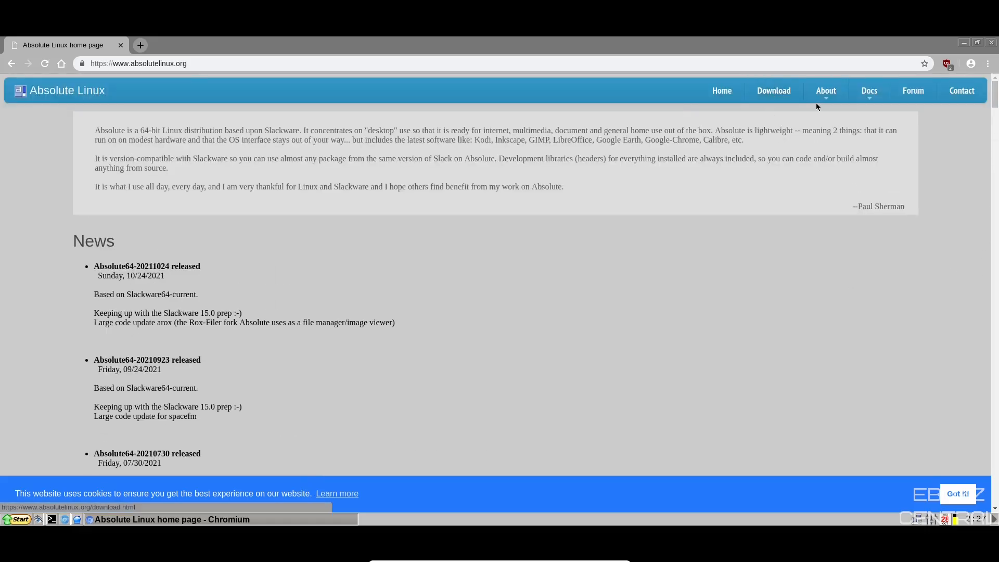
click(869, 91)
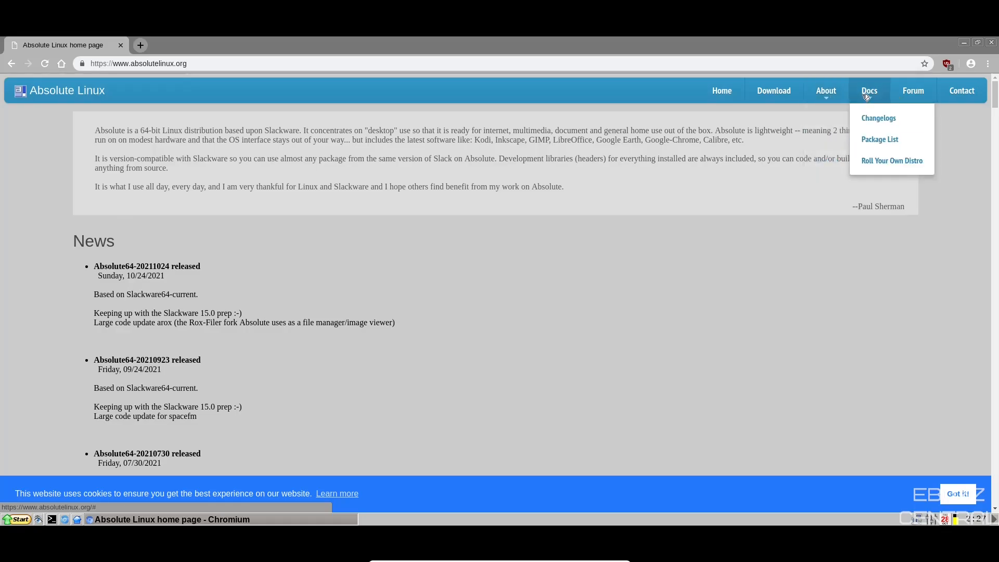
mouse_move(916, 99)
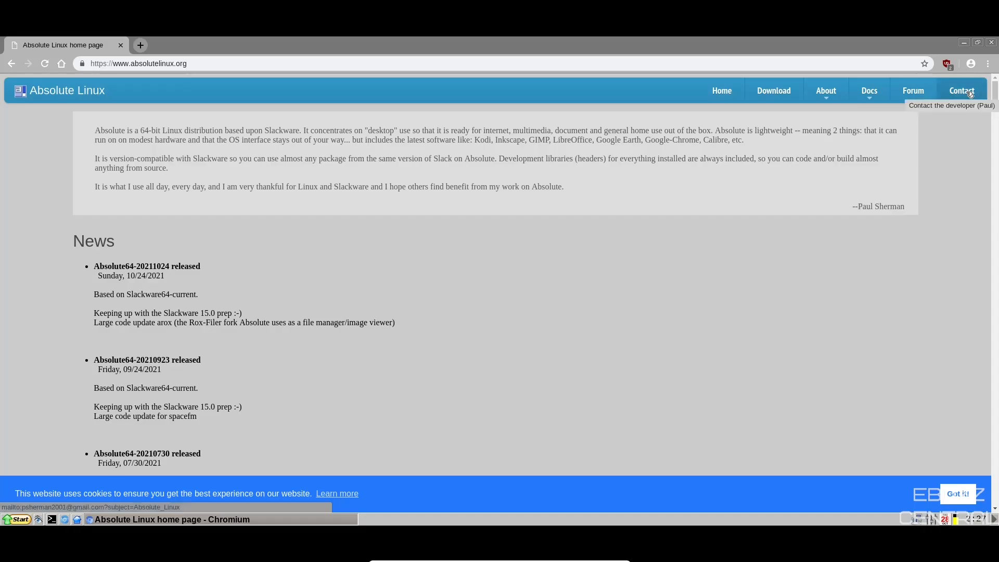
mouse_move(901, 173)
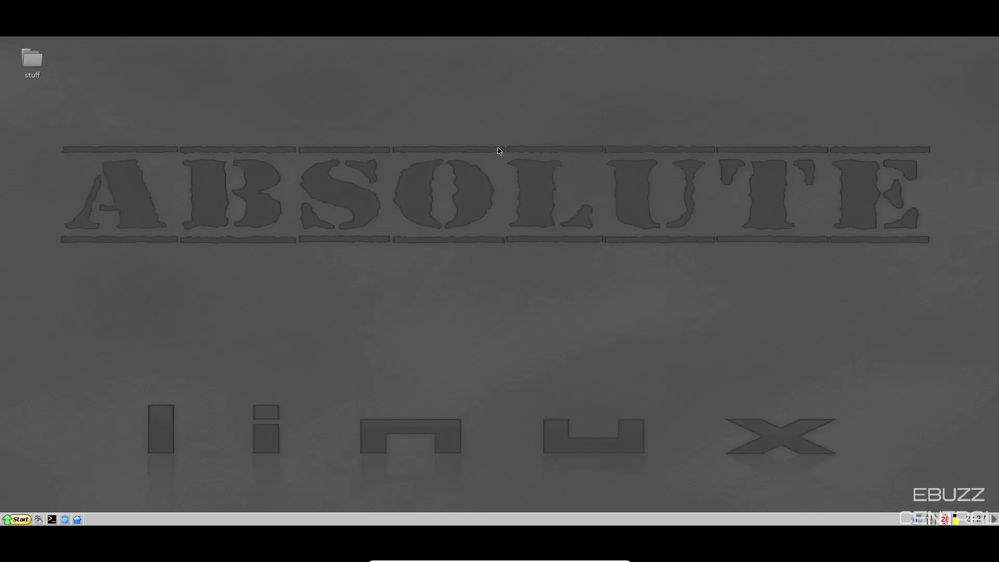
mouse_move(671, 150)
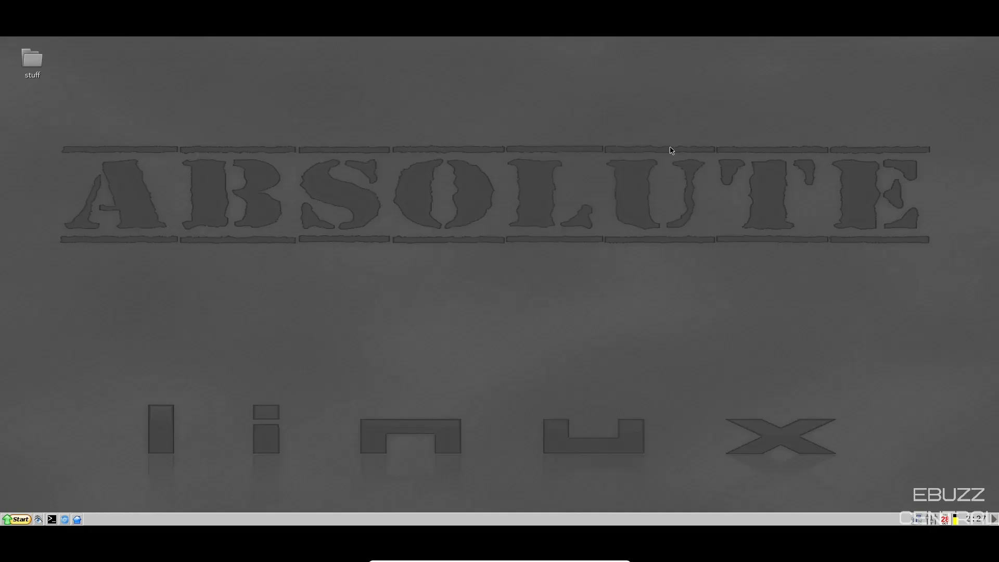
Step: Bring up the desktop context menu offering Open, Open in Rox and Xterm Here
right_click(509, 222)
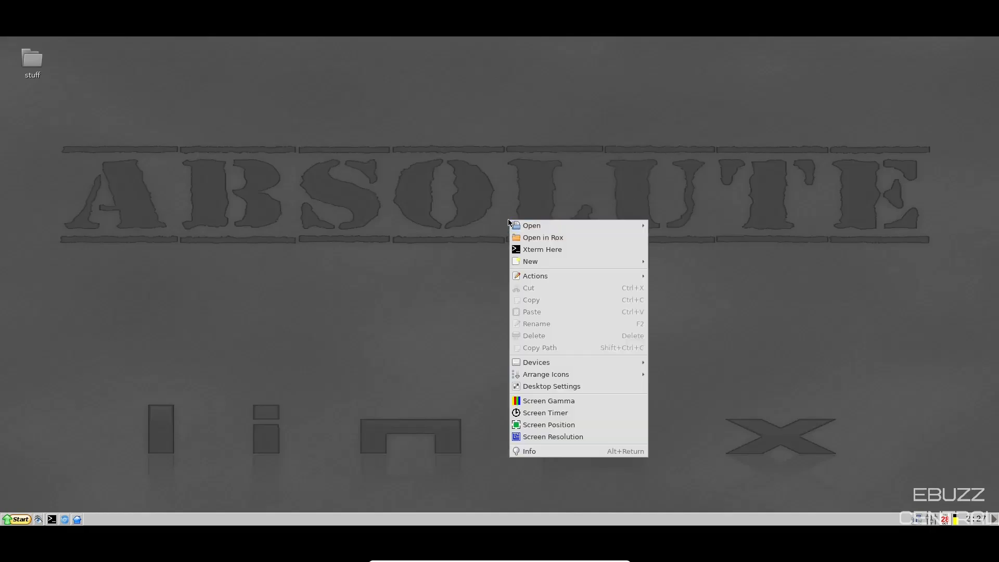
mouse_move(538, 225)
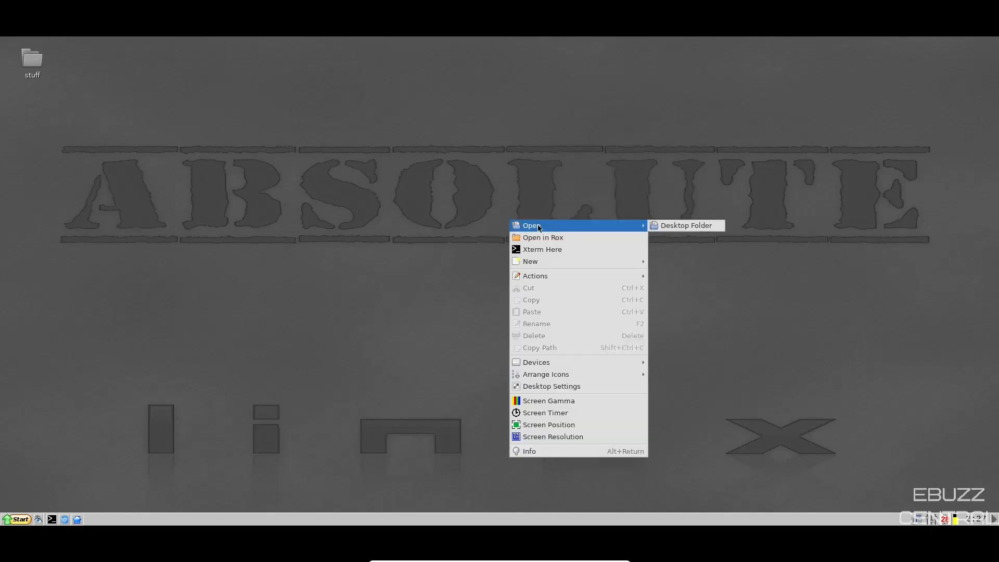
mouse_move(542, 237)
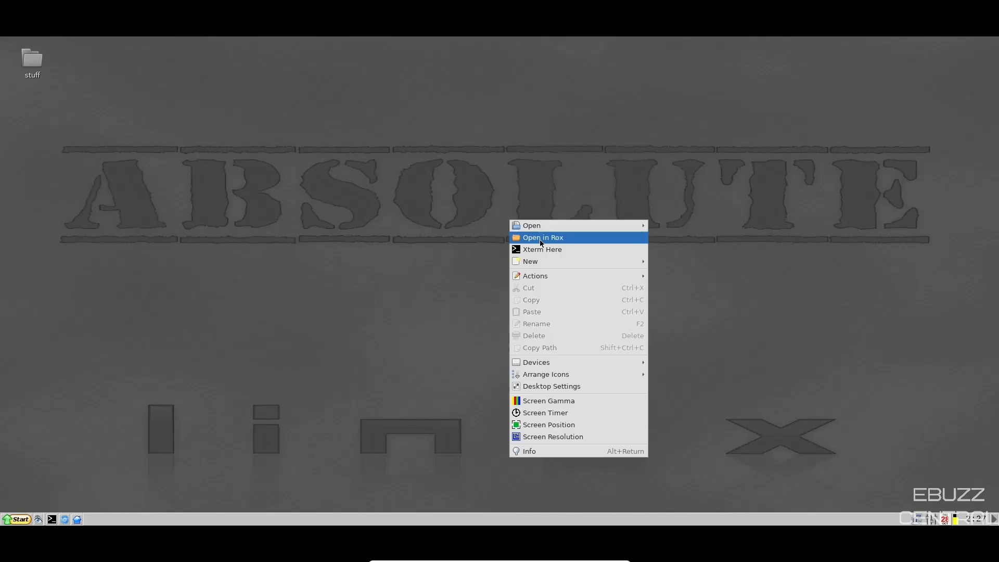
mouse_move(543, 249)
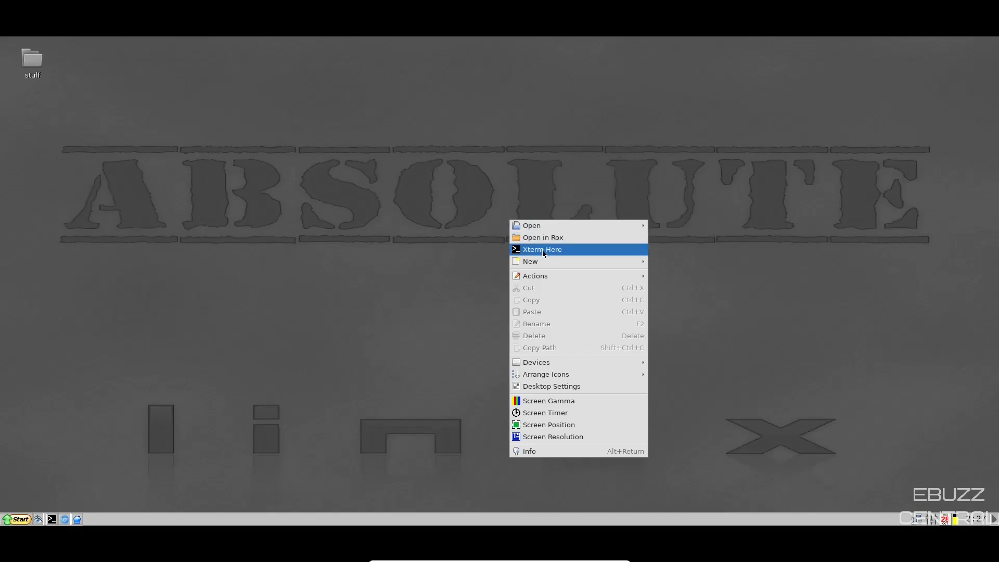
Step: Launch an xterm in the Desktop folder and centre it, ready to run htop
click(542, 249)
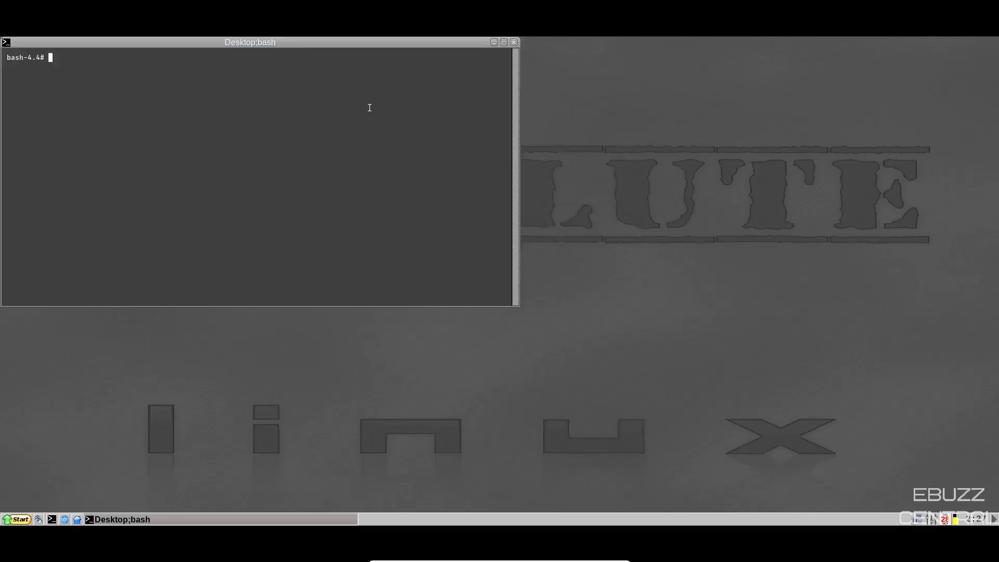
drag(249, 42, 501, 130)
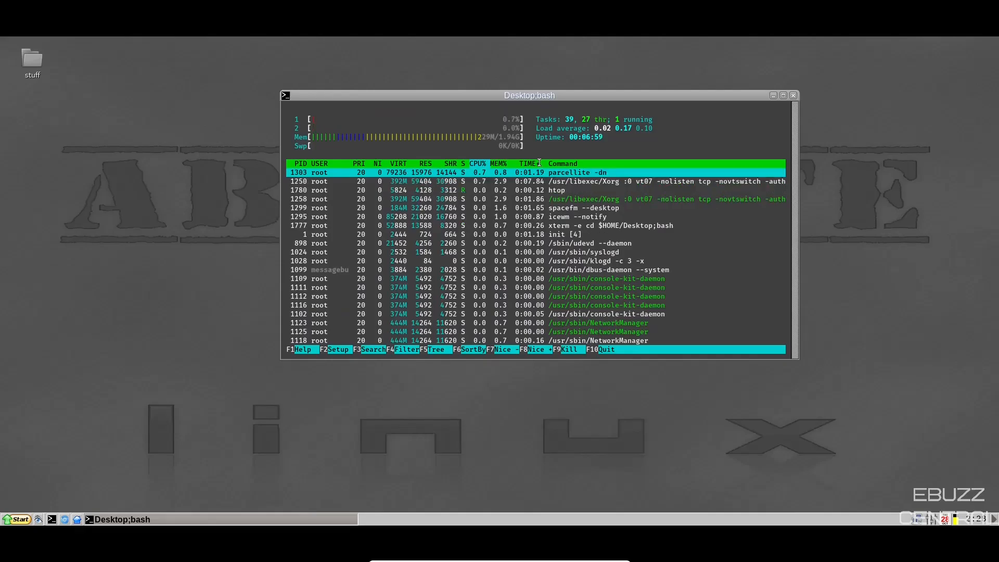
mouse_move(768, 89)
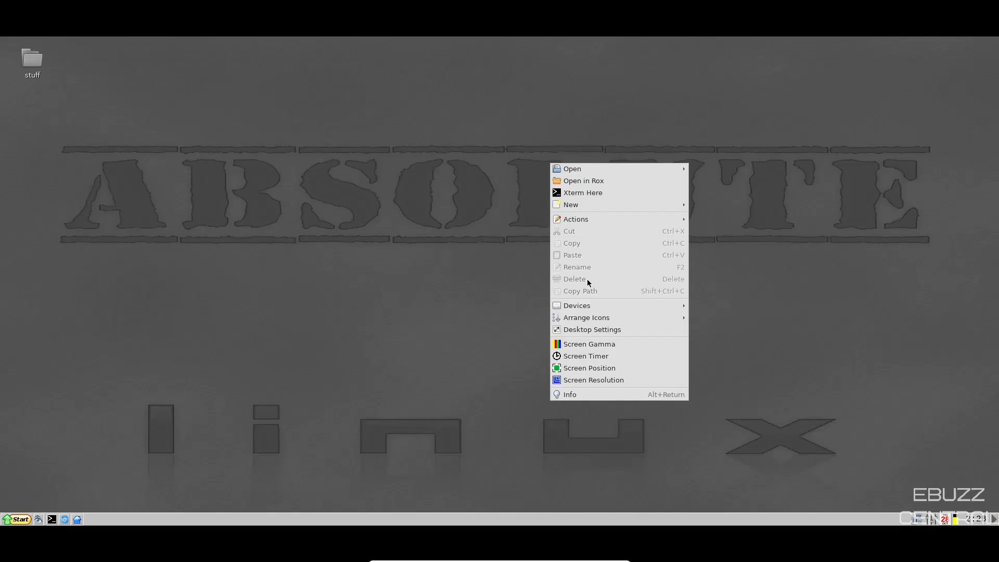
mouse_move(590, 317)
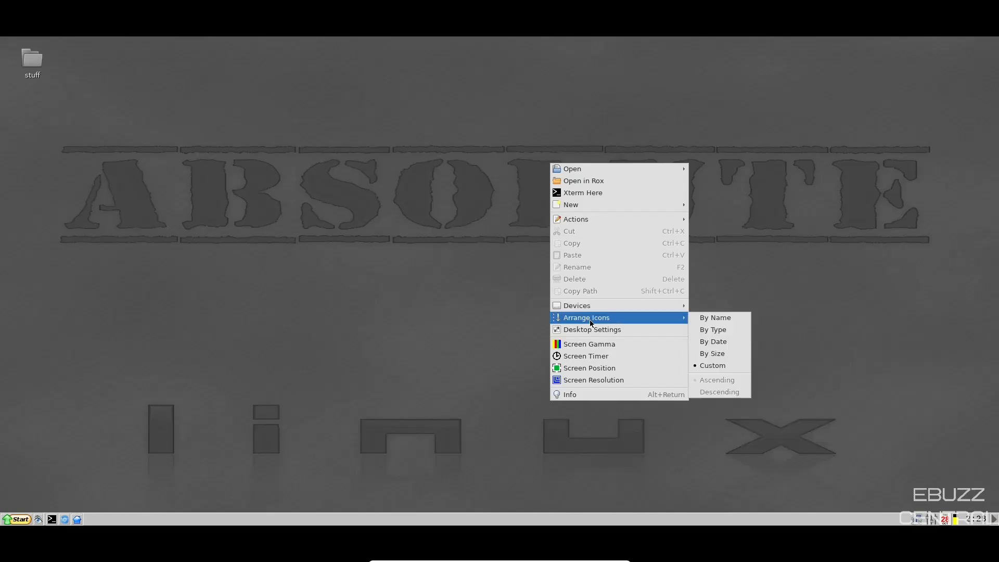
mouse_move(591, 344)
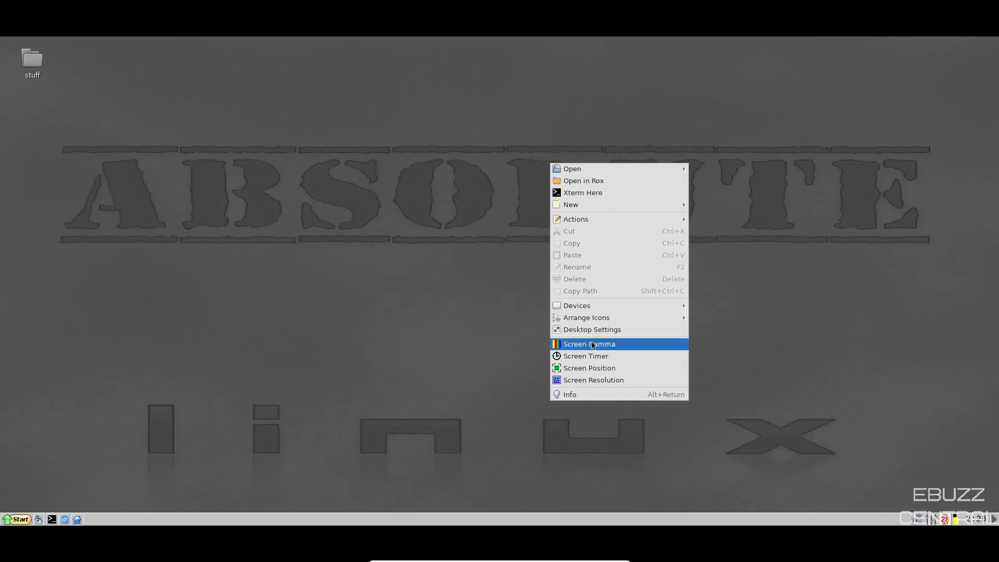
mouse_move(590, 368)
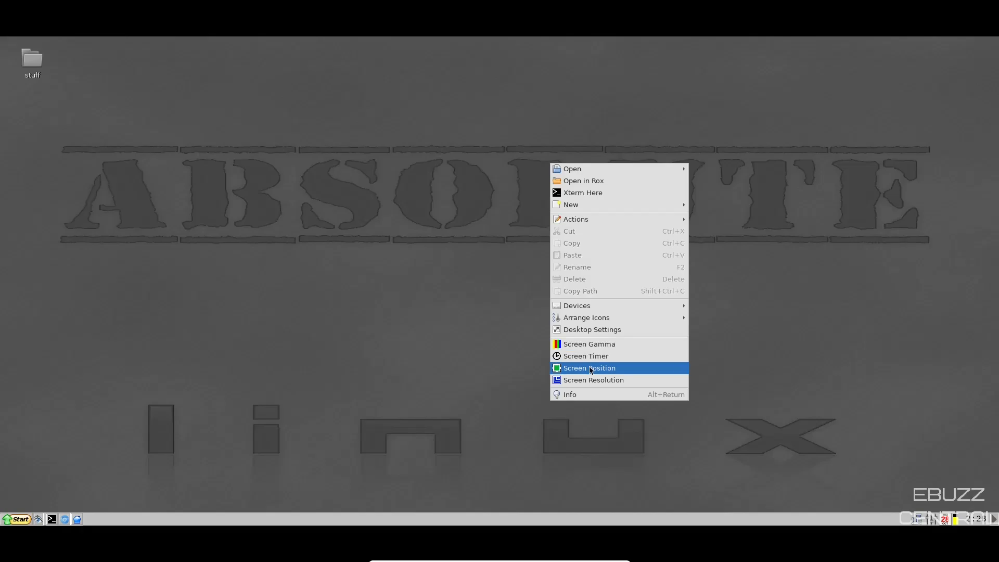
mouse_move(586, 400)
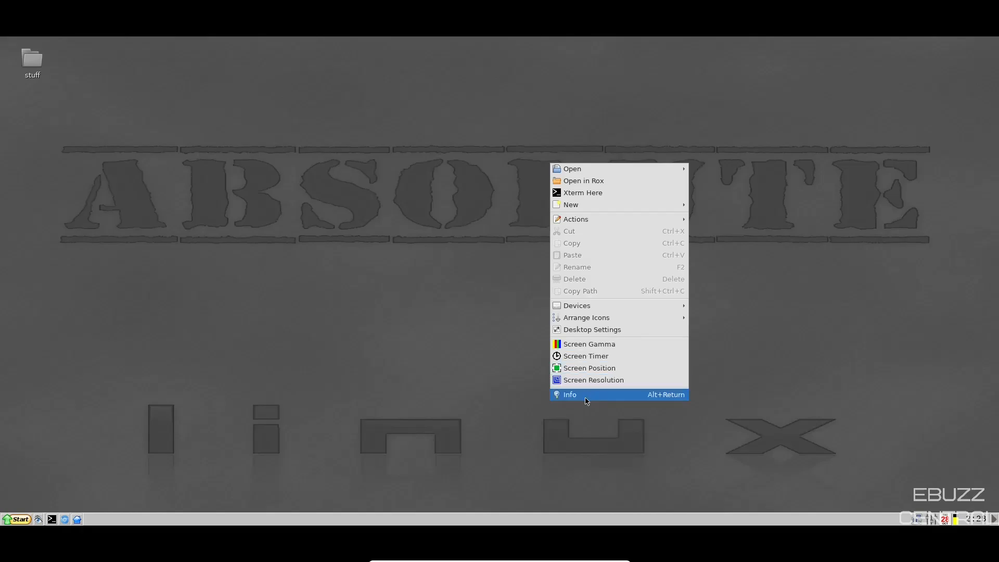
click(570, 395)
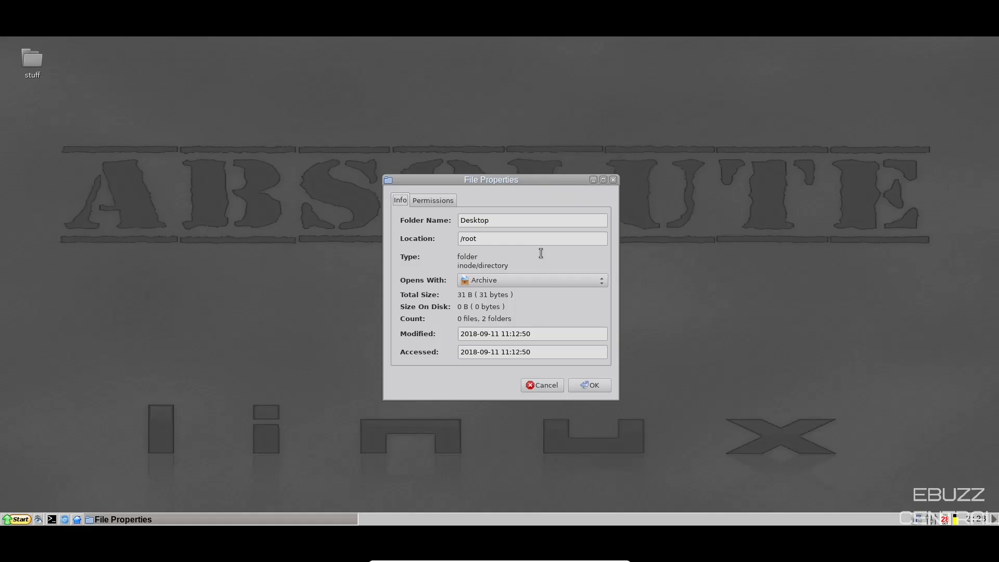
mouse_move(429, 240)
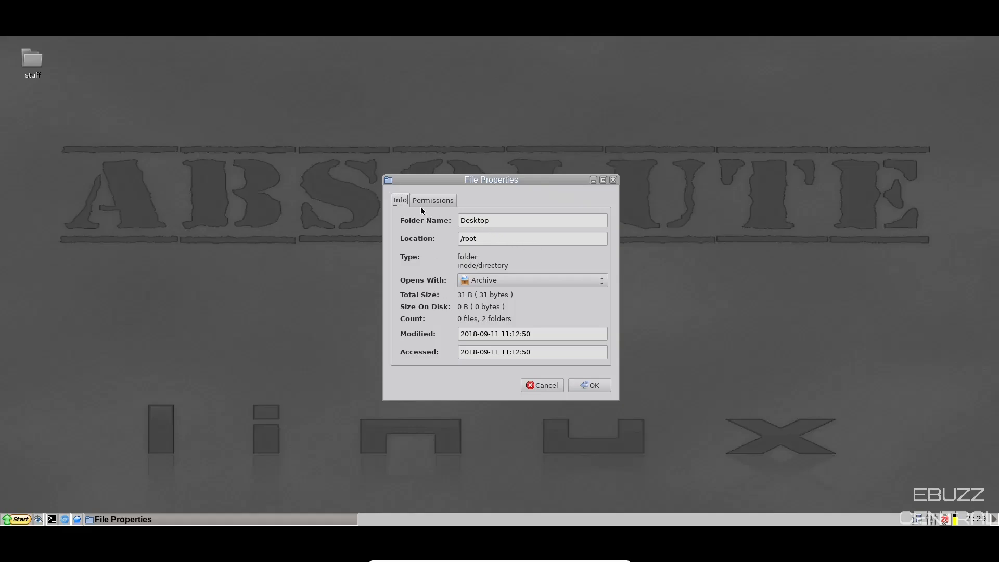
click(433, 199)
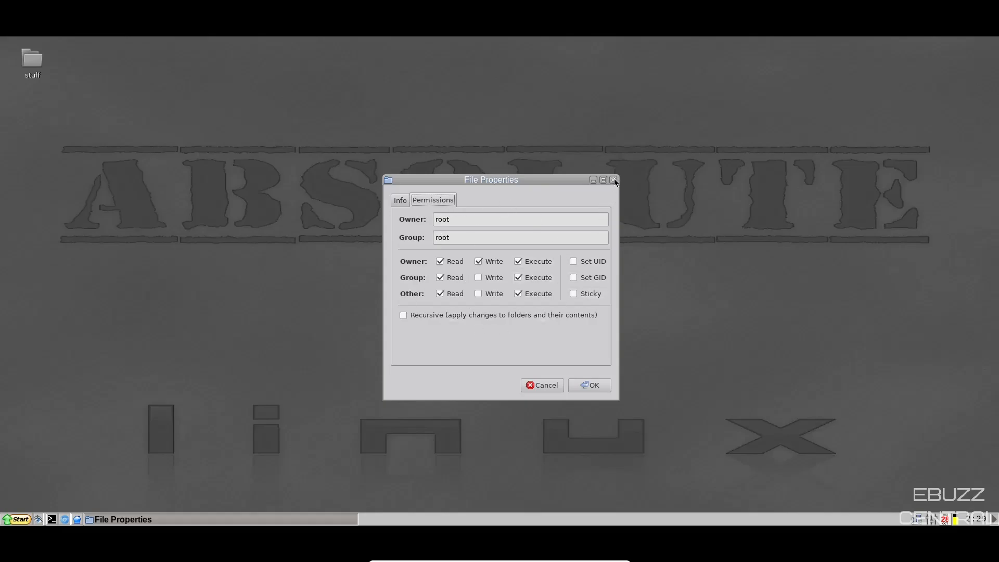
click(614, 180)
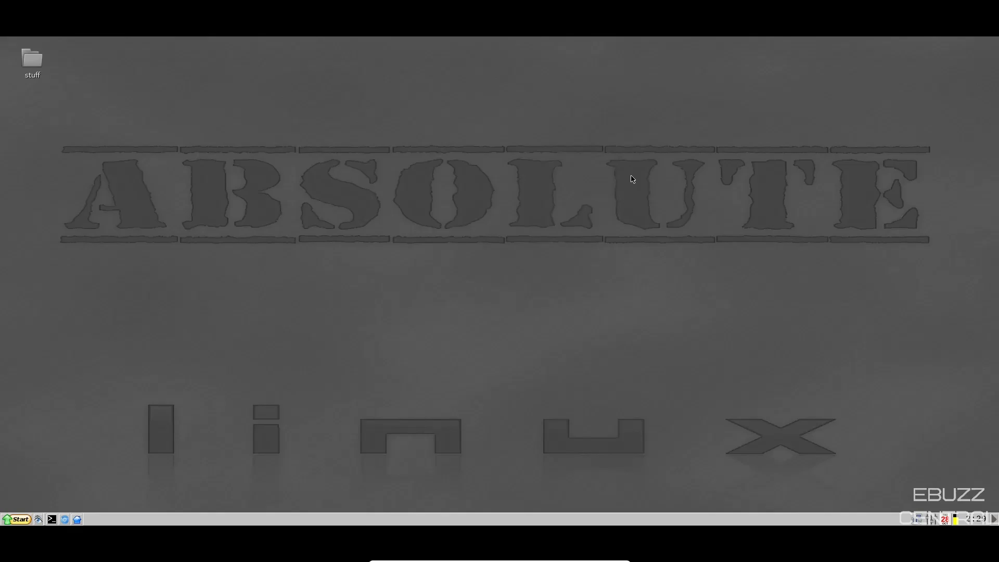
mouse_move(804, 454)
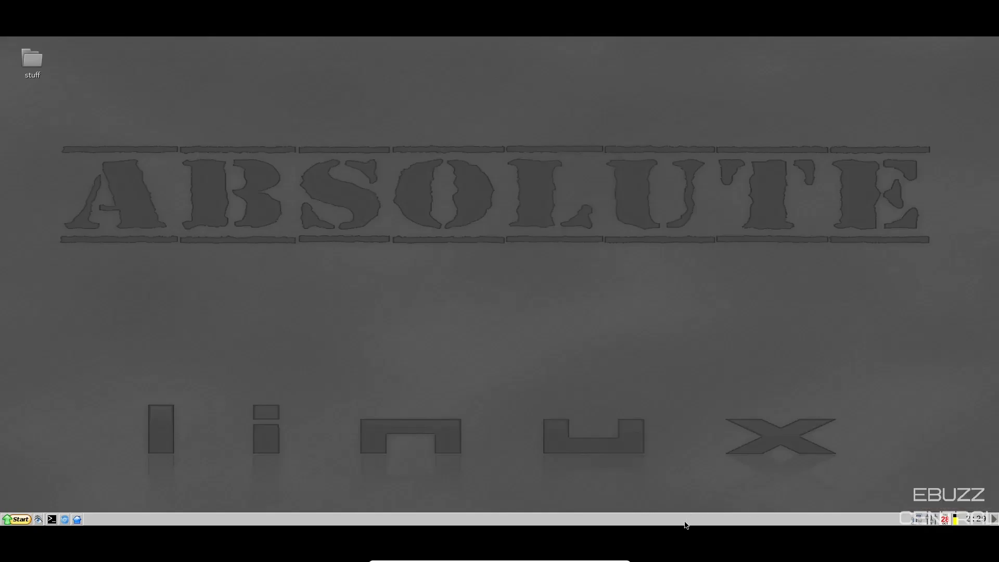
Step: Show the taskbar's Tile, Cascade, Minimize All, Hide All and Logout options
right_click(685, 525)
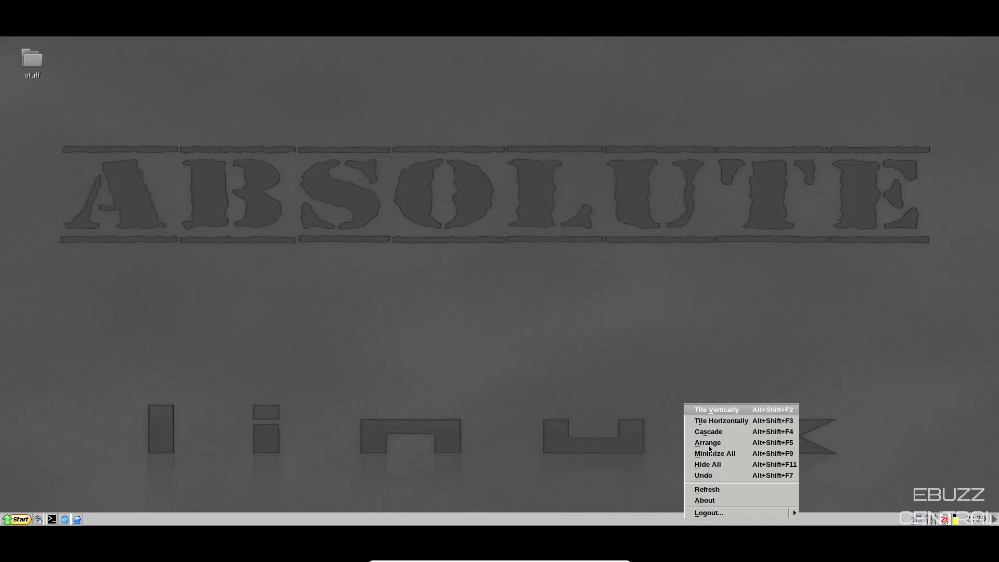
mouse_move(722, 424)
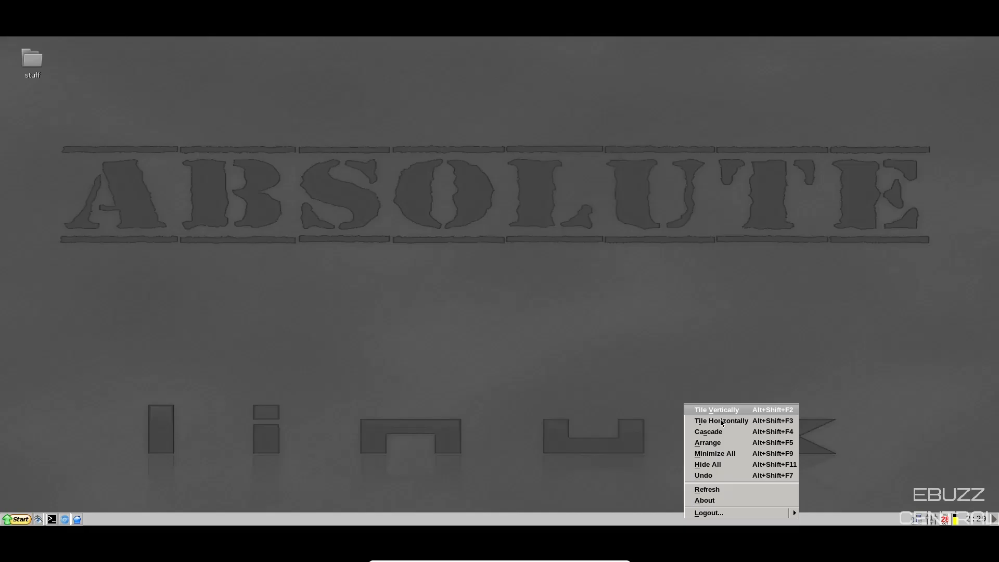
mouse_move(718, 419)
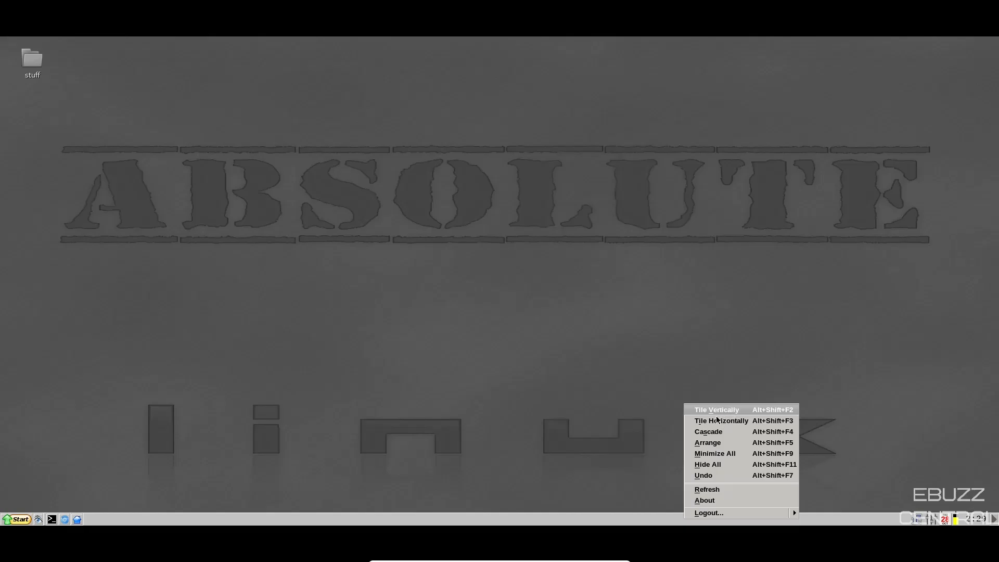
mouse_move(710, 445)
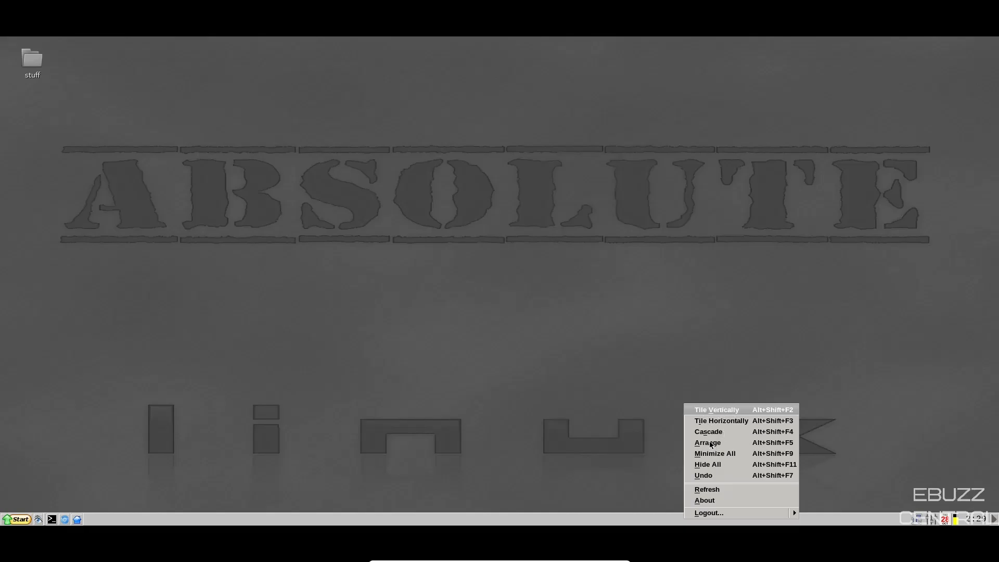
mouse_move(761, 440)
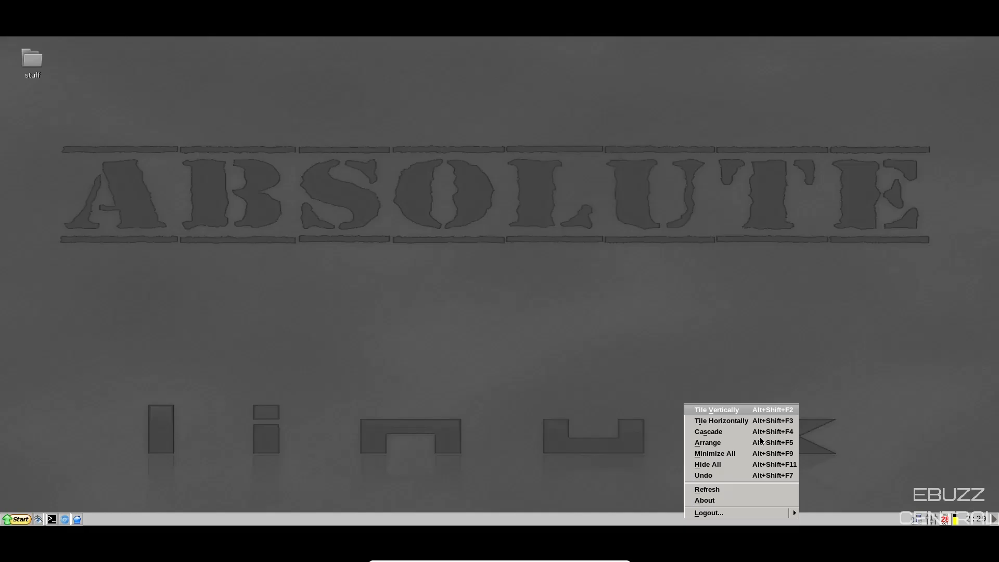
mouse_move(768, 436)
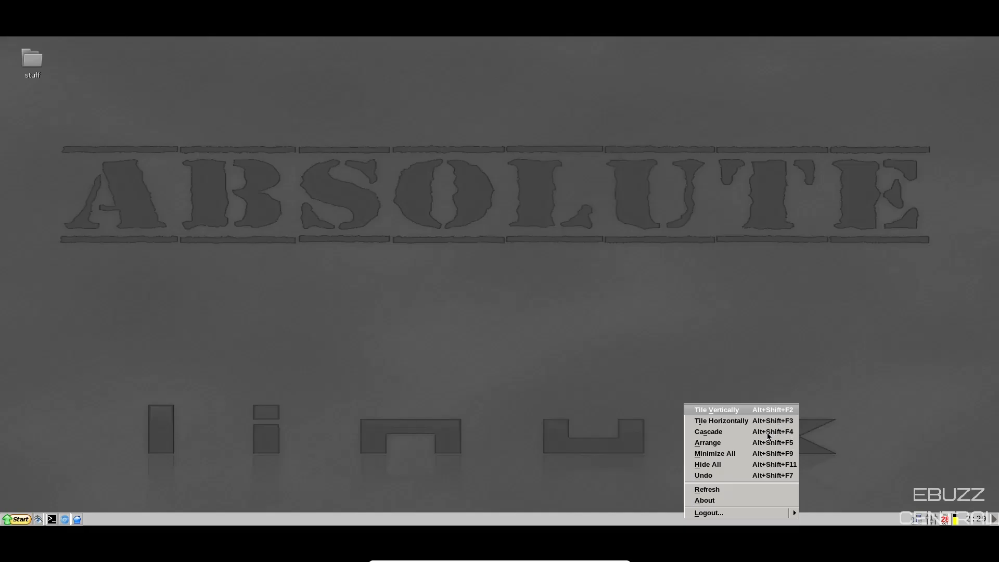
mouse_move(531, 375)
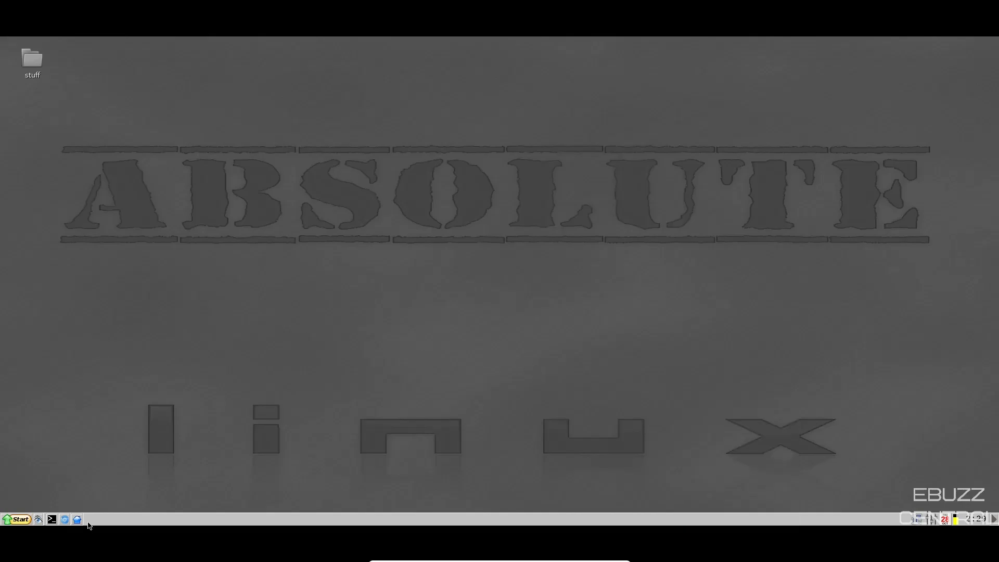
mouse_move(77, 519)
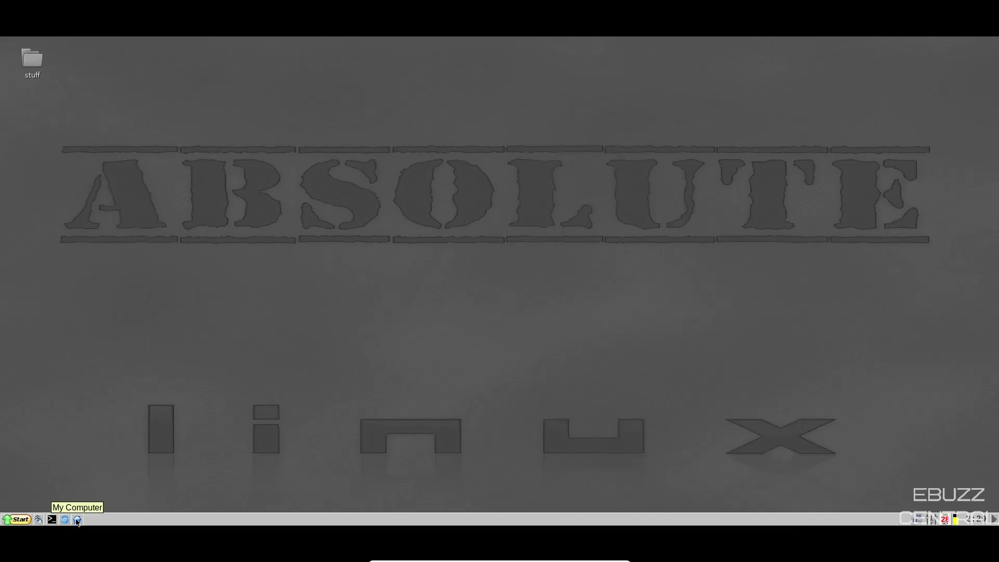
mouse_move(65, 519)
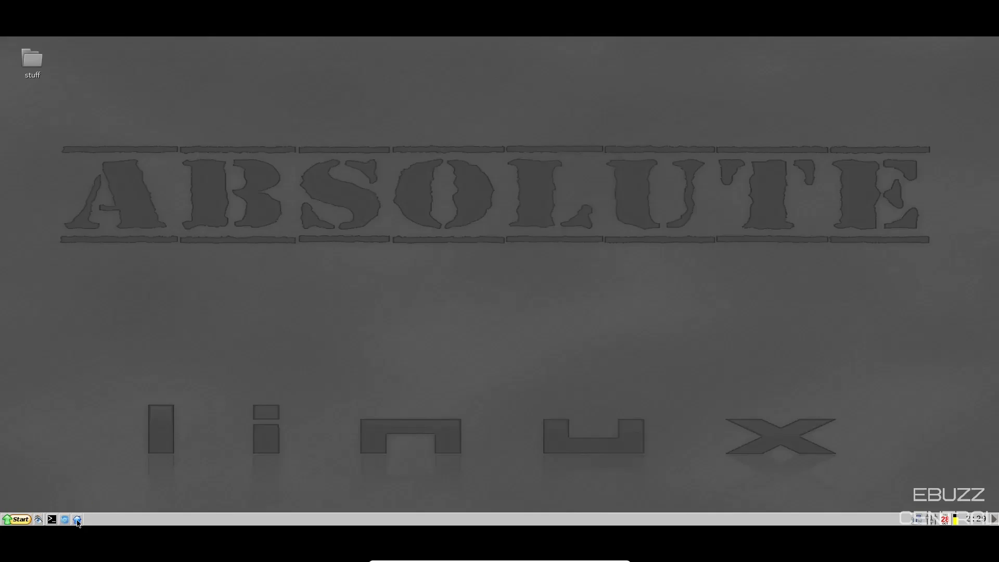
Step: Show /root in SpaceFM with the devices list hidden and only the File System tree in the side pane
click(76, 519)
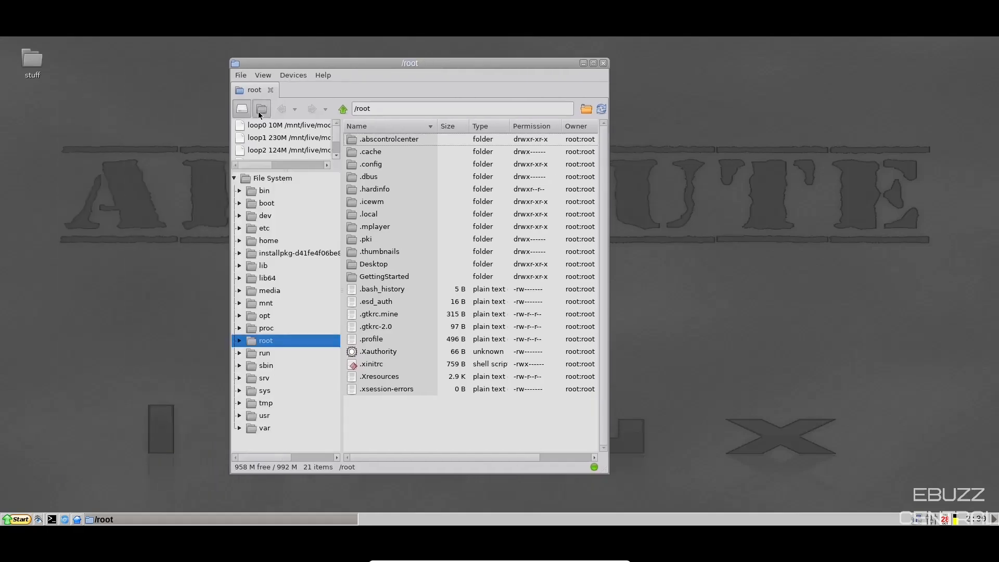
mouse_move(242, 116)
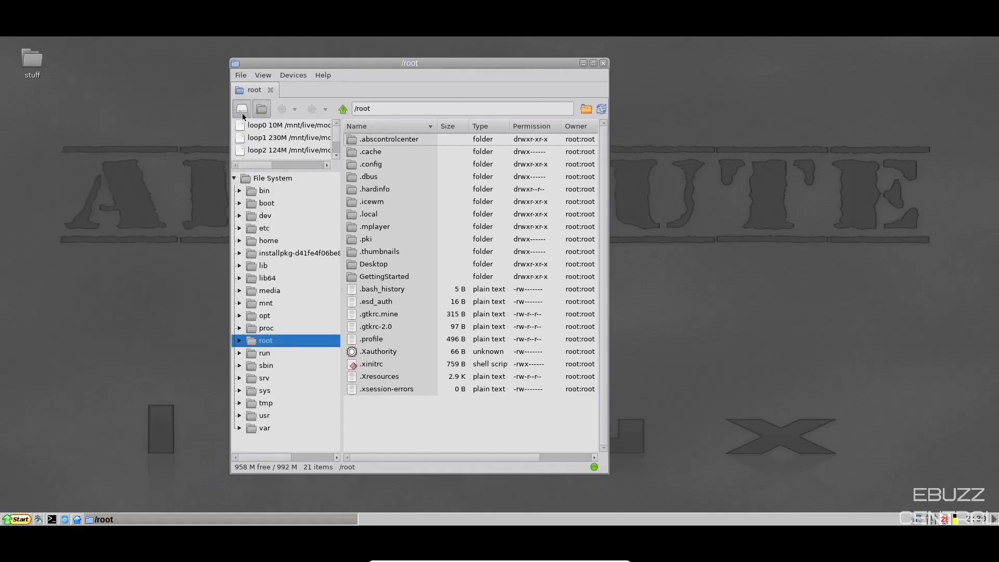
click(261, 109)
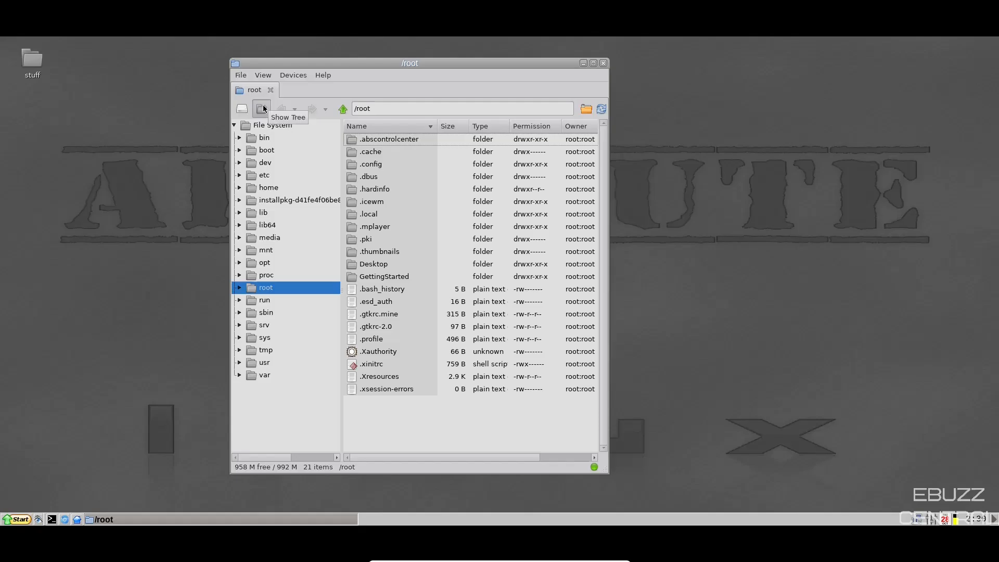
click(261, 109)
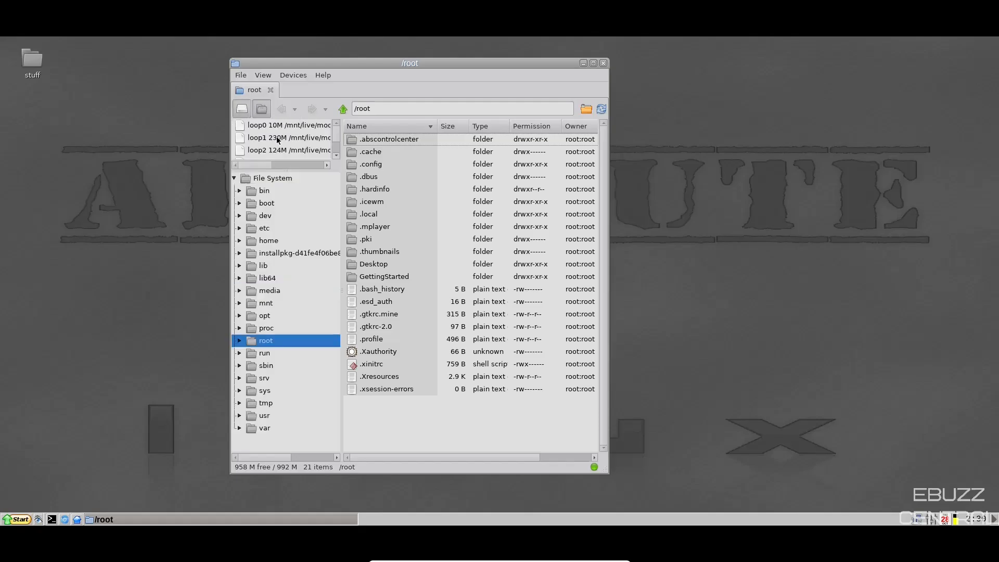
click(241, 108)
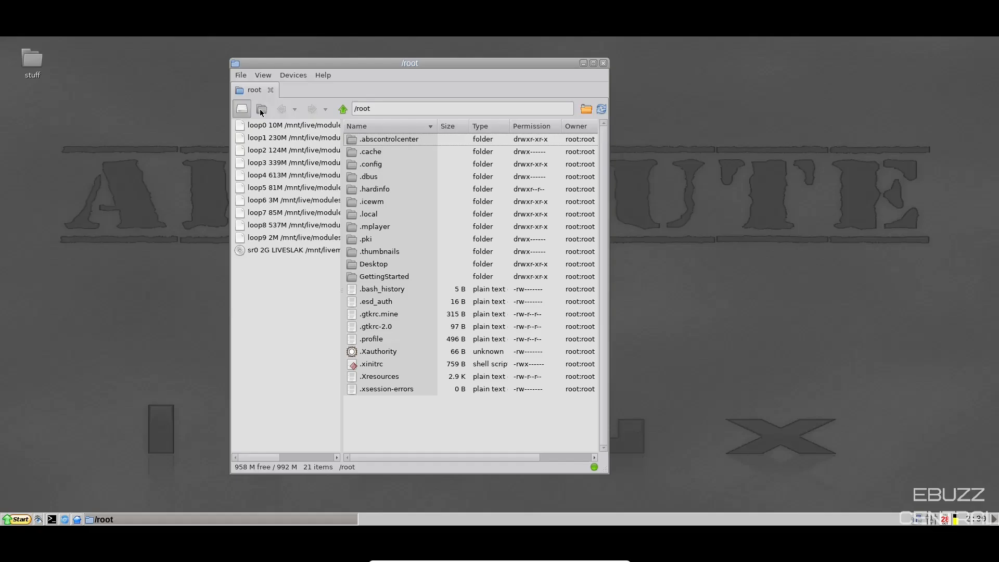
click(261, 108)
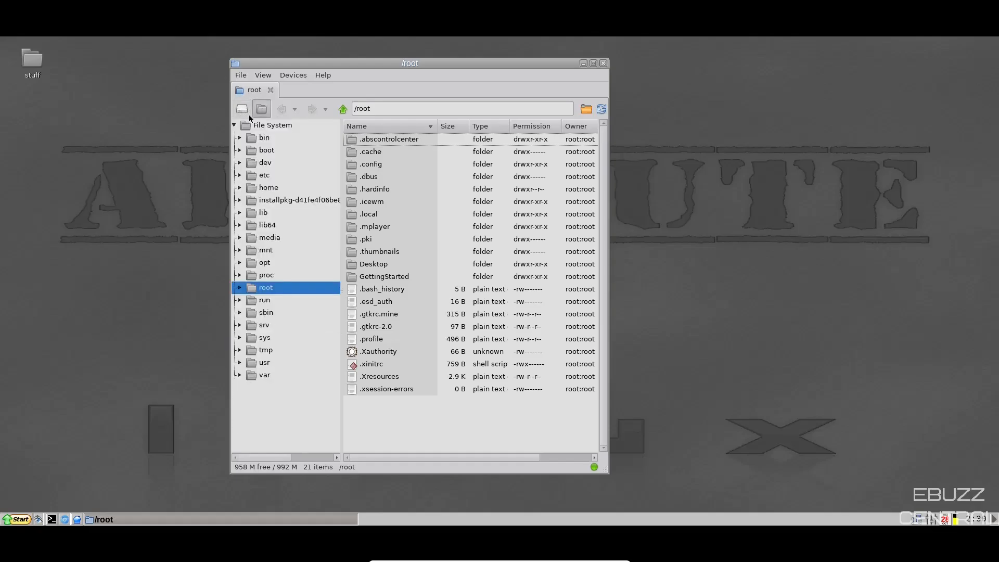
mouse_move(253, 120)
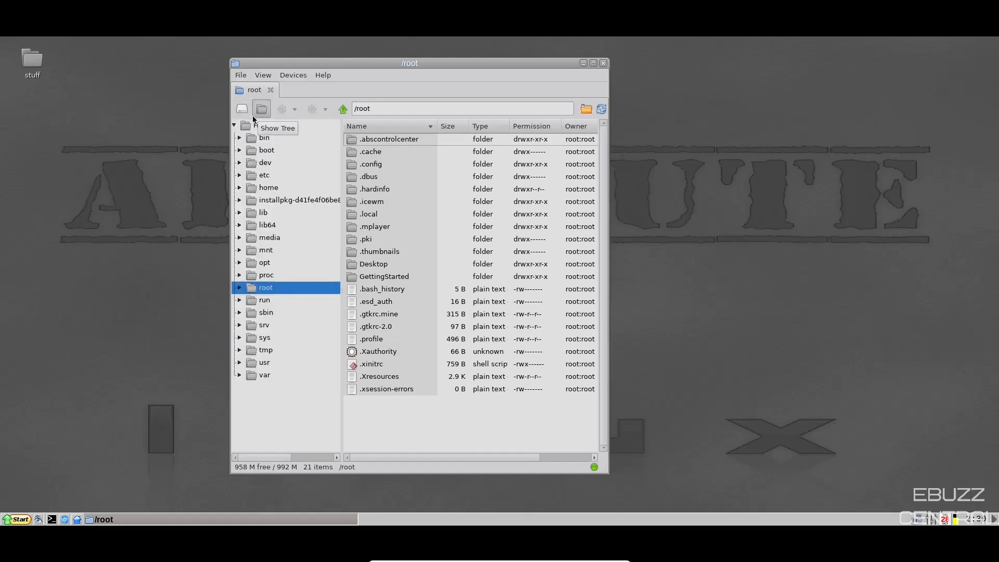
mouse_move(387, 99)
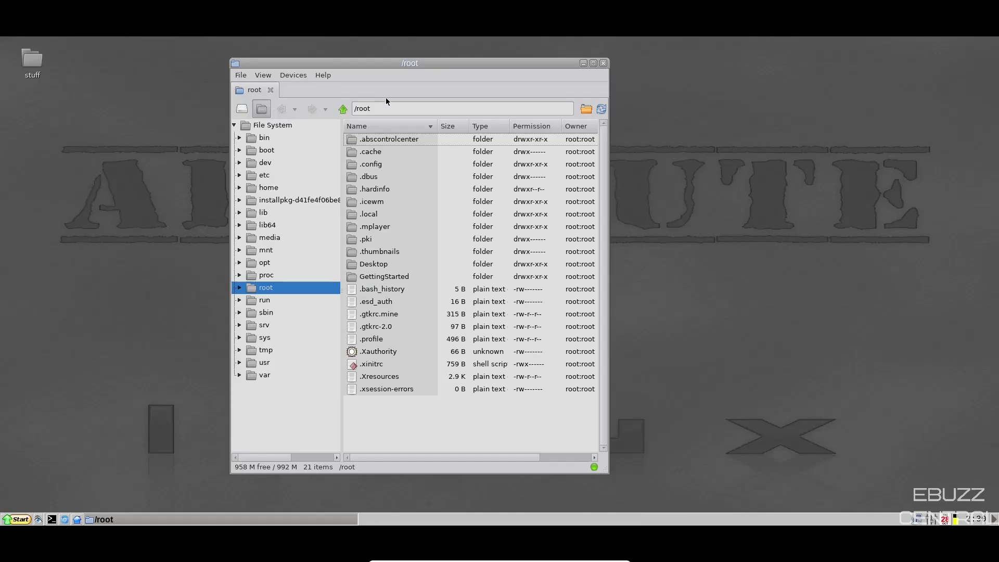
Step: View SpaceFM's About dialog (version 1.0.6), enlarge the window, then close the /root file manager
click(323, 74)
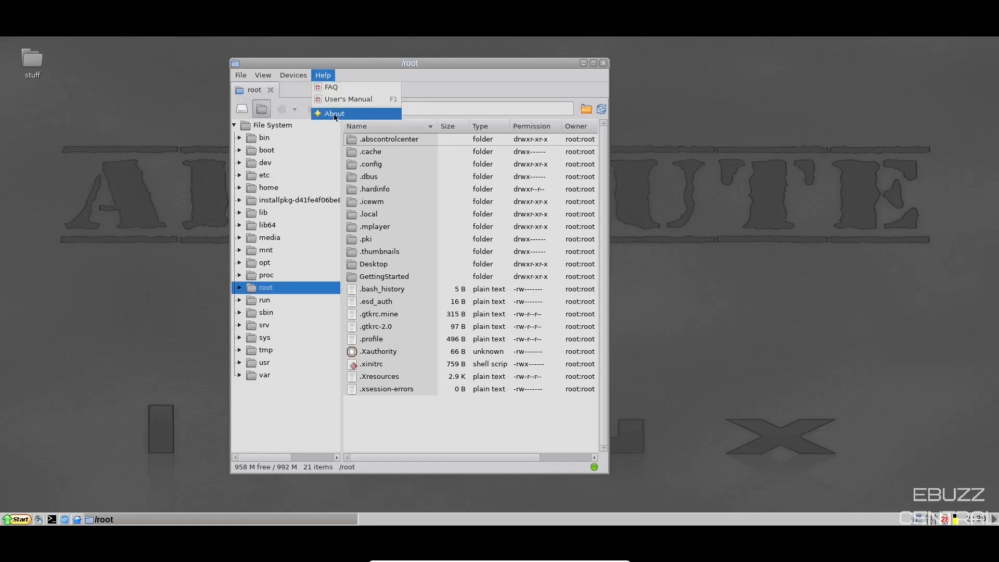
click(334, 113)
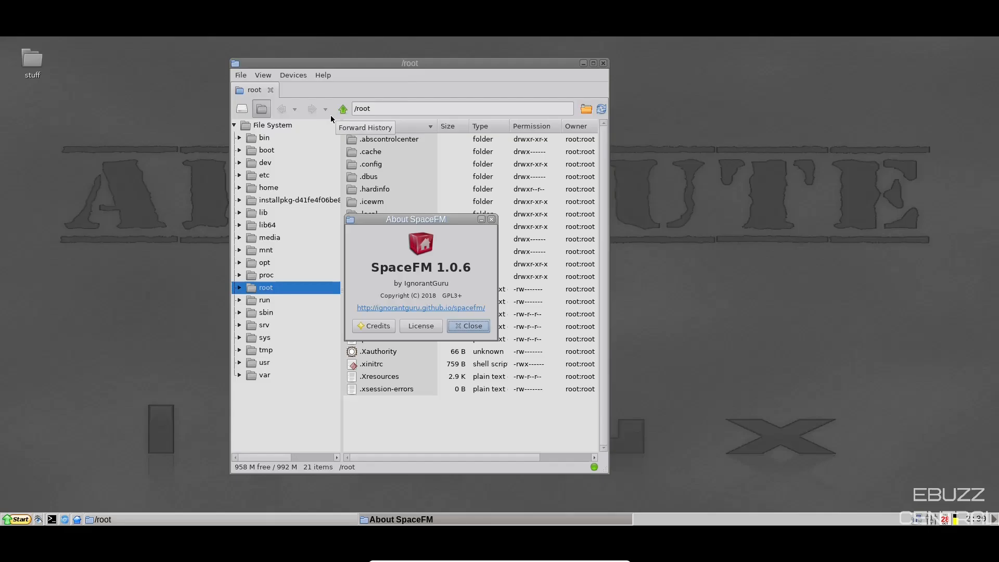
click(469, 325)
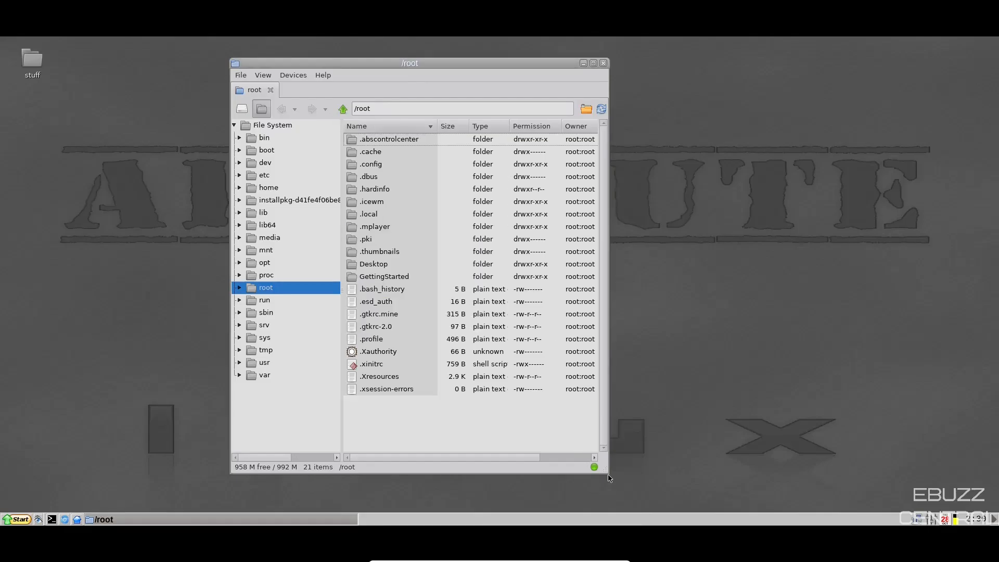
drag(610, 472, 784, 444)
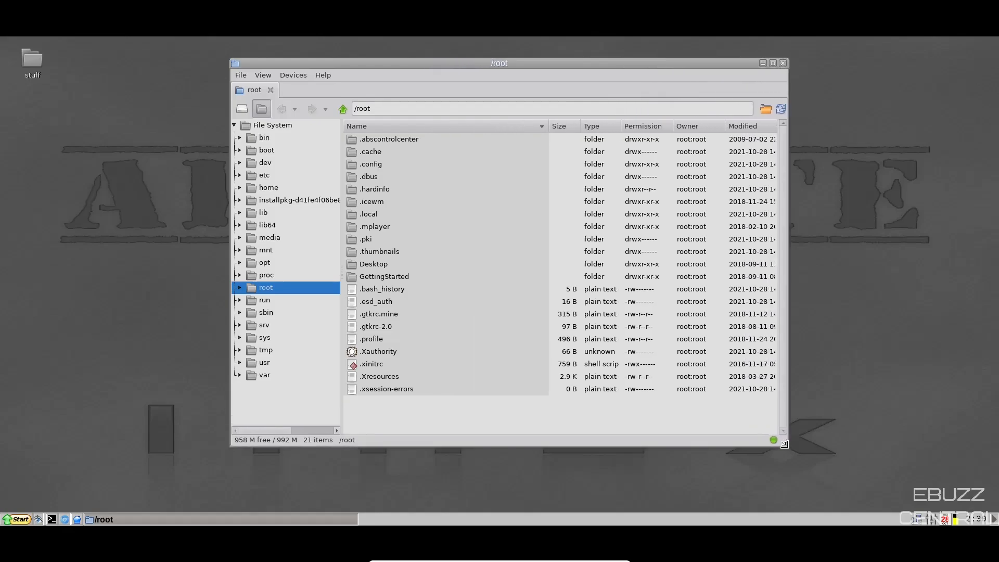
mouse_move(765, 403)
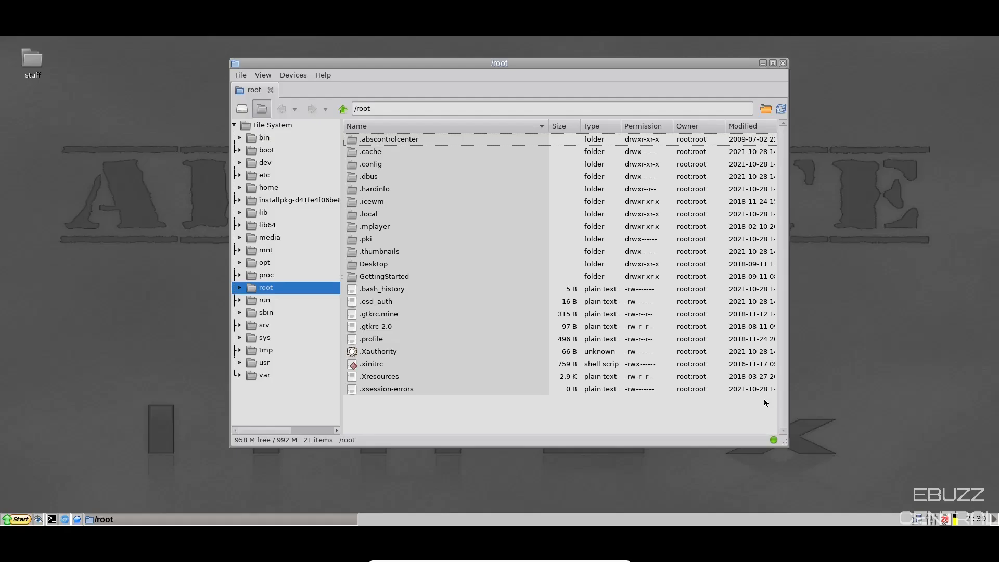
mouse_move(730, 382)
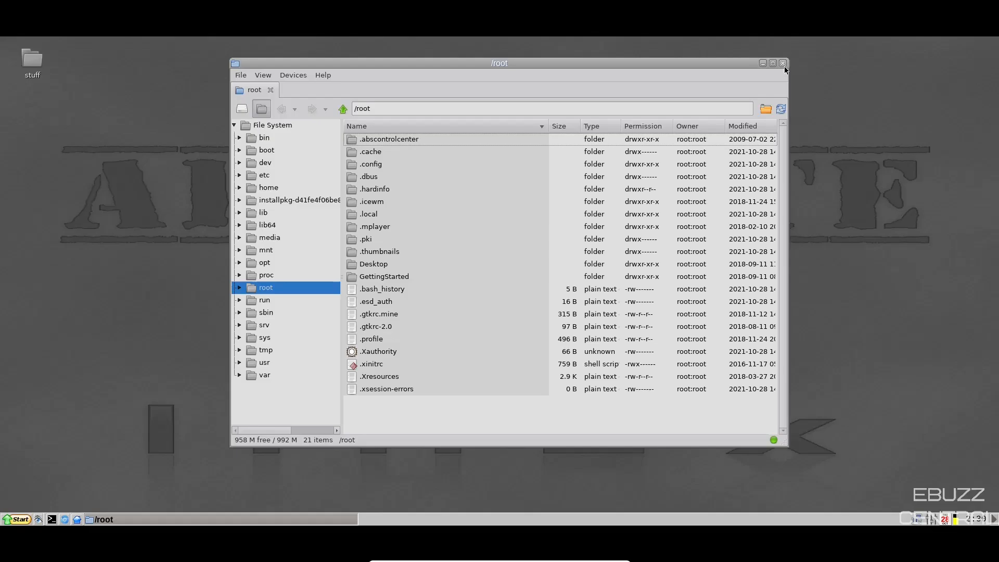
click(38, 520)
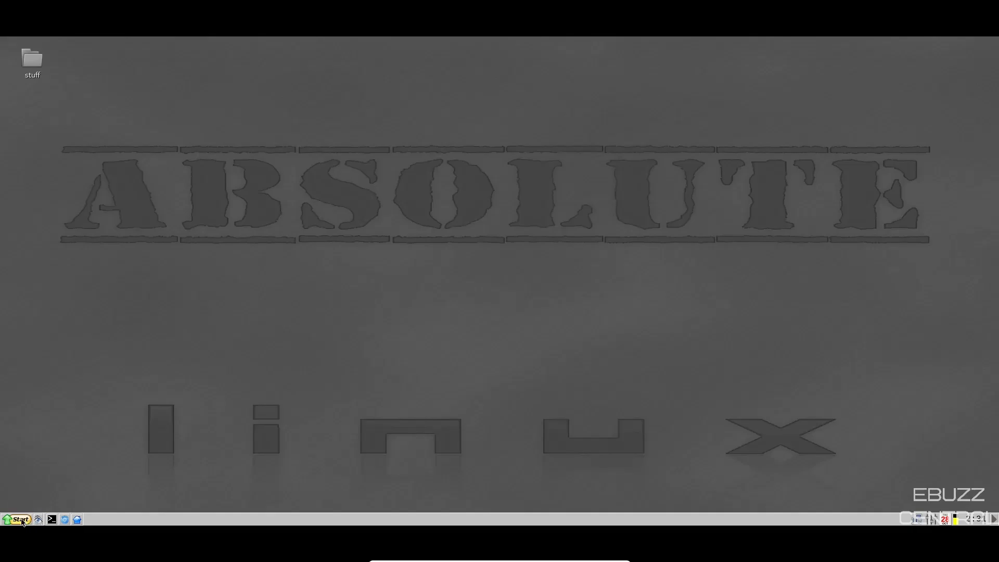
Step: Launch Control Center from the Start menu and maximize it on the System category
click(19, 519)
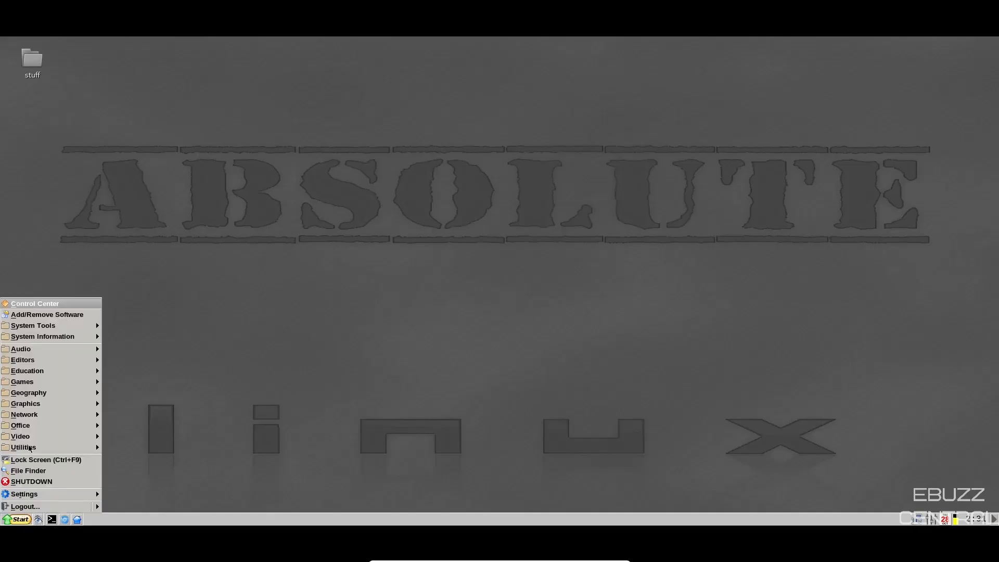
mouse_move(34, 304)
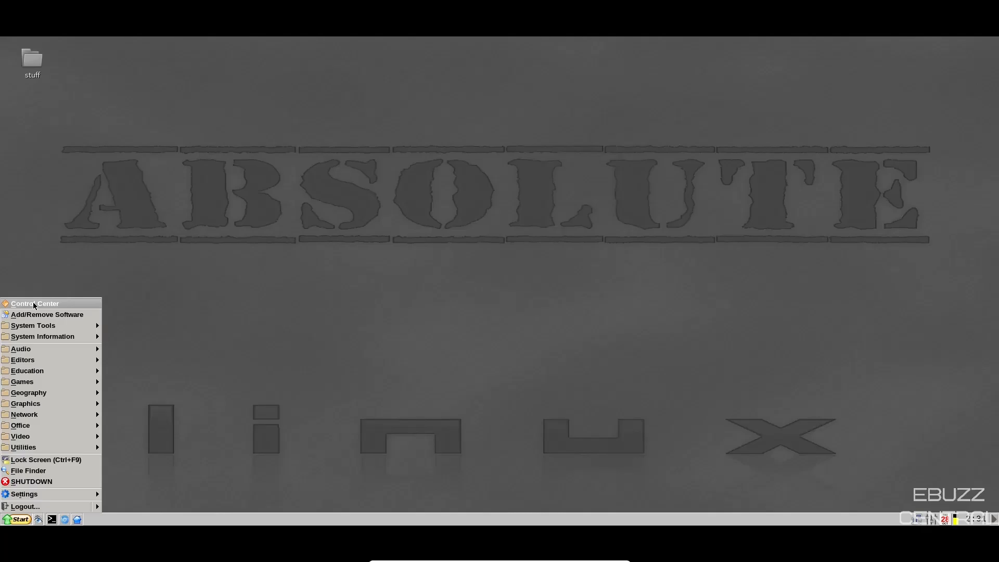
click(35, 303)
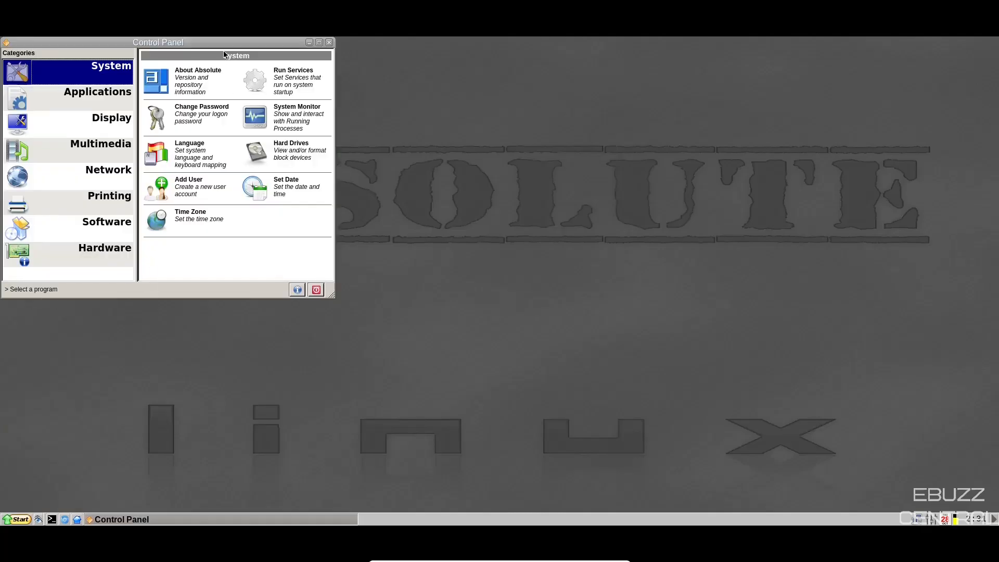
drag(158, 43, 467, 140)
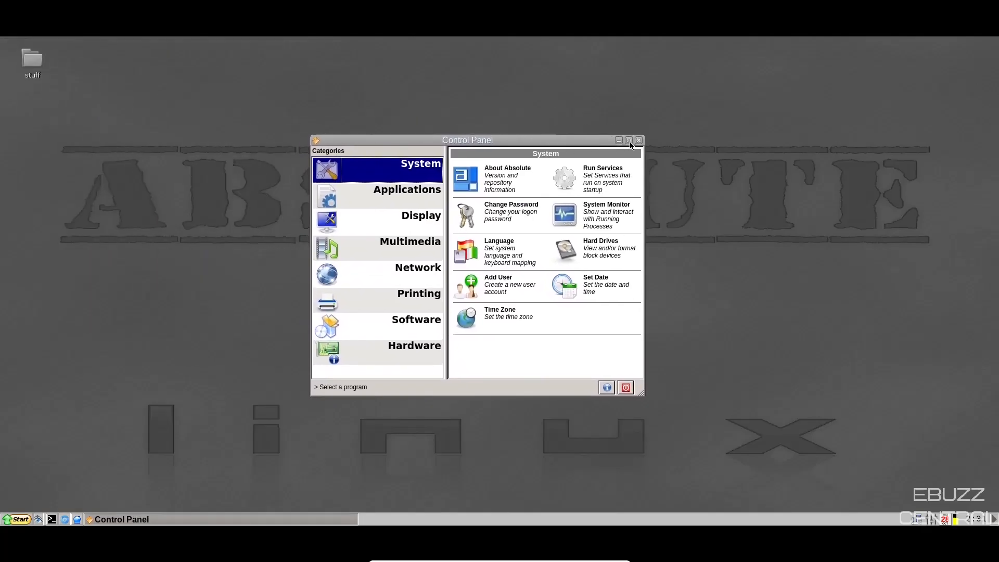
click(628, 140)
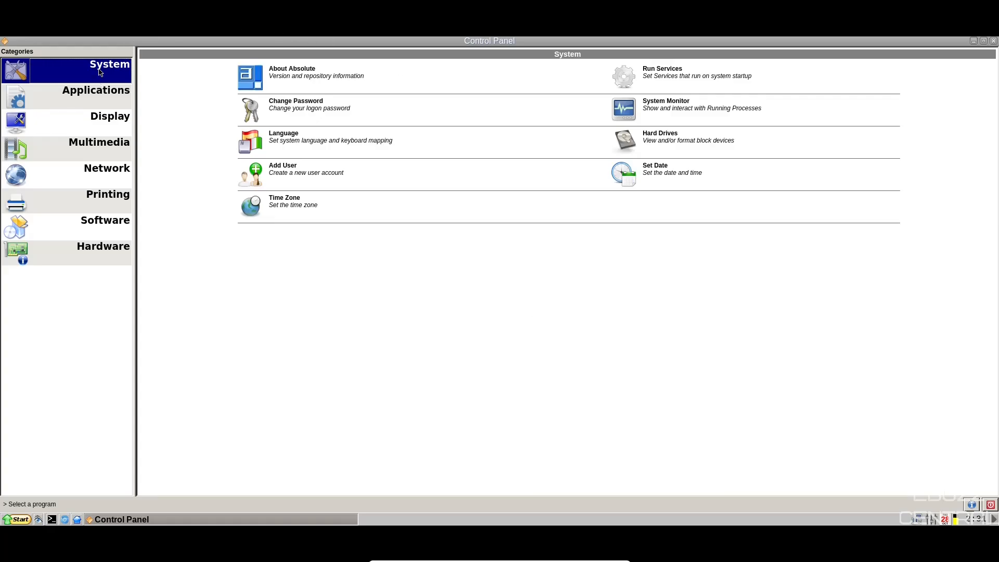
mouse_move(300, 84)
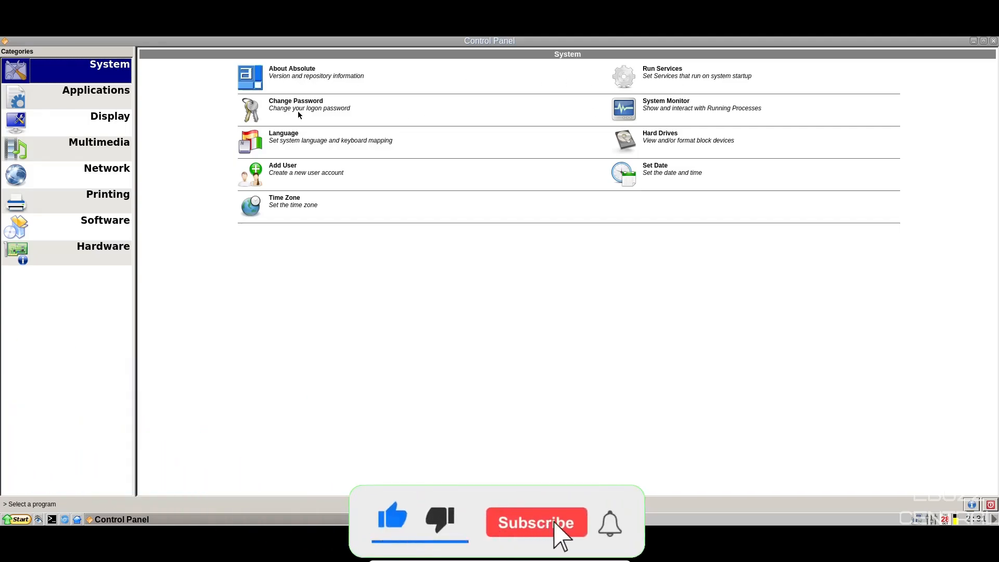
click(536, 523)
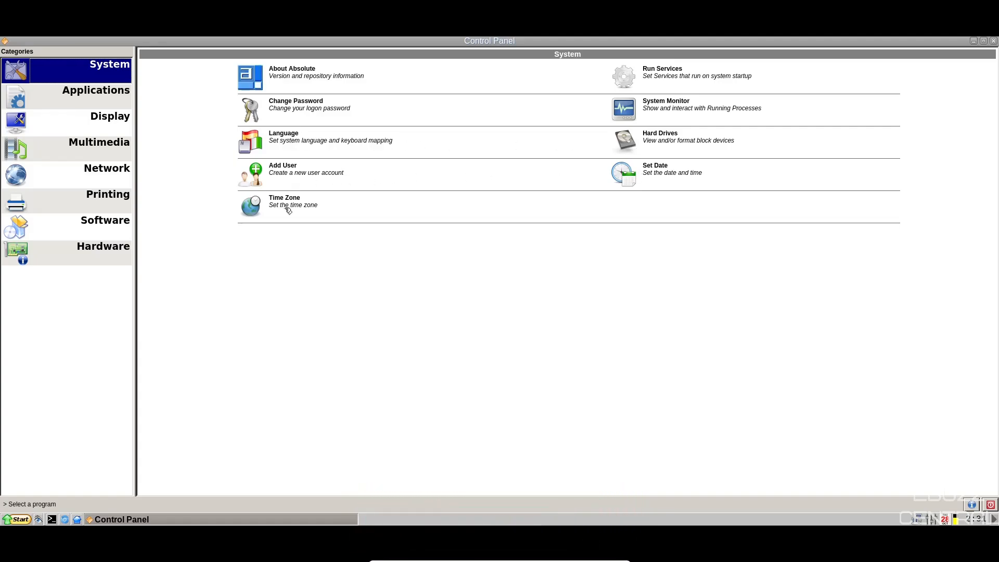
Step: Show the Applications category, then the Display category's desktop Preferences with absolute_linux.jpg wallpaper
click(96, 90)
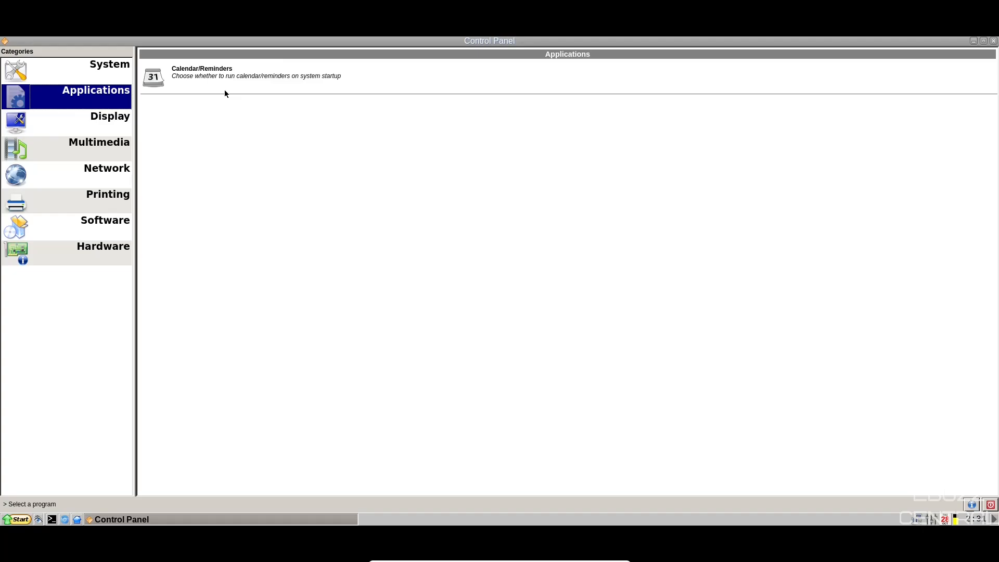
mouse_move(192, 76)
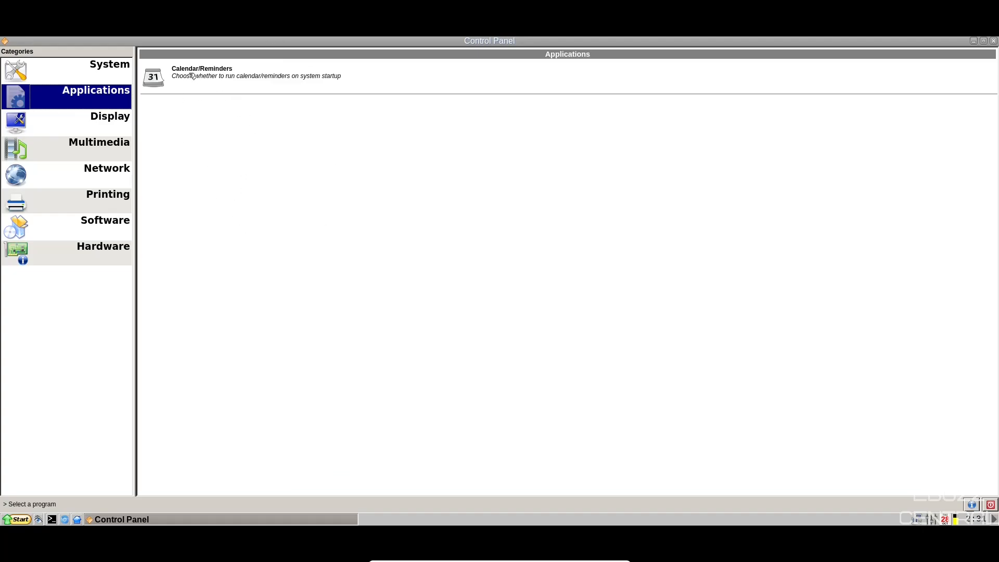
click(110, 123)
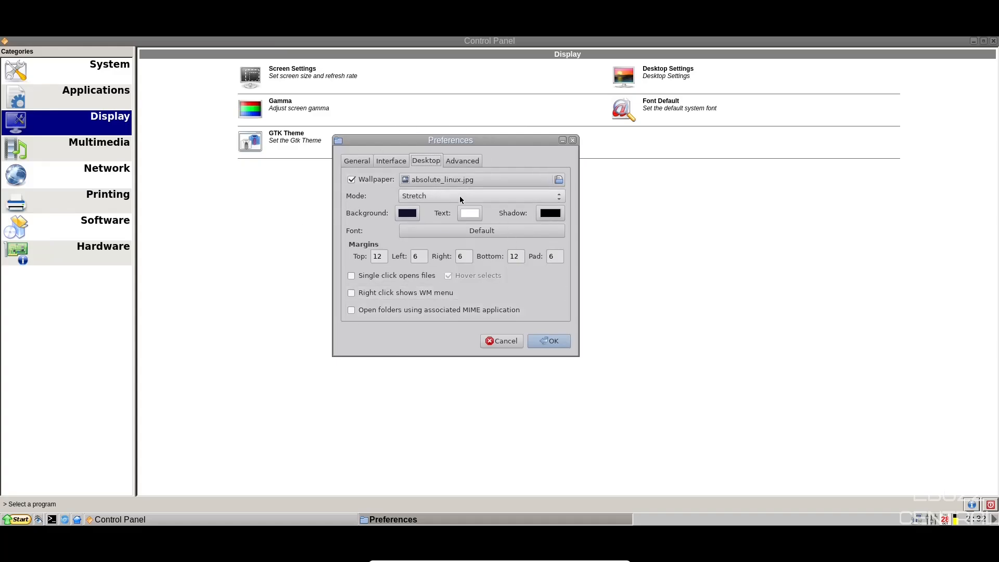
mouse_move(497, 188)
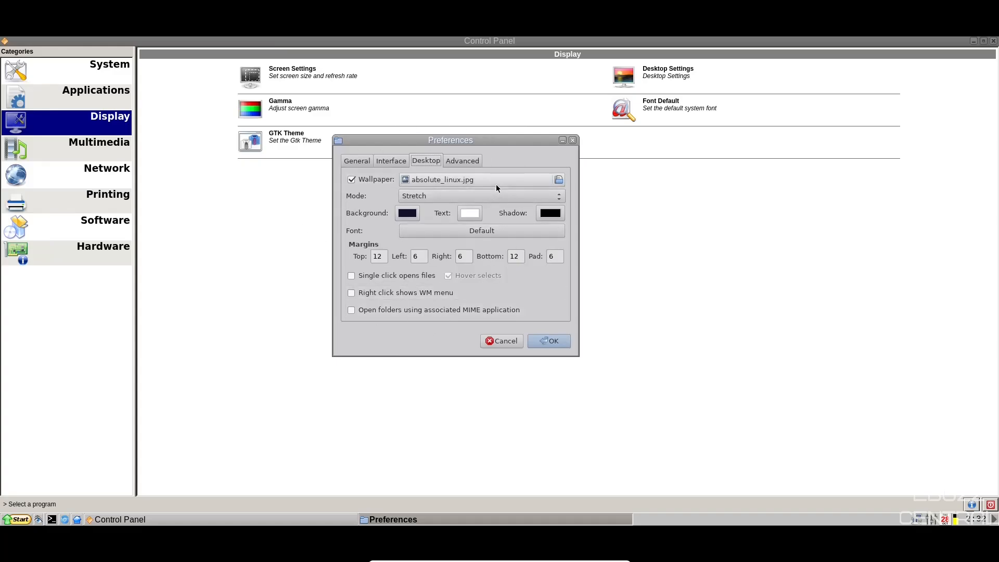
Step: Change the desktop wallpaper to linux_world.jpg and confirm the Preferences dialog
click(558, 179)
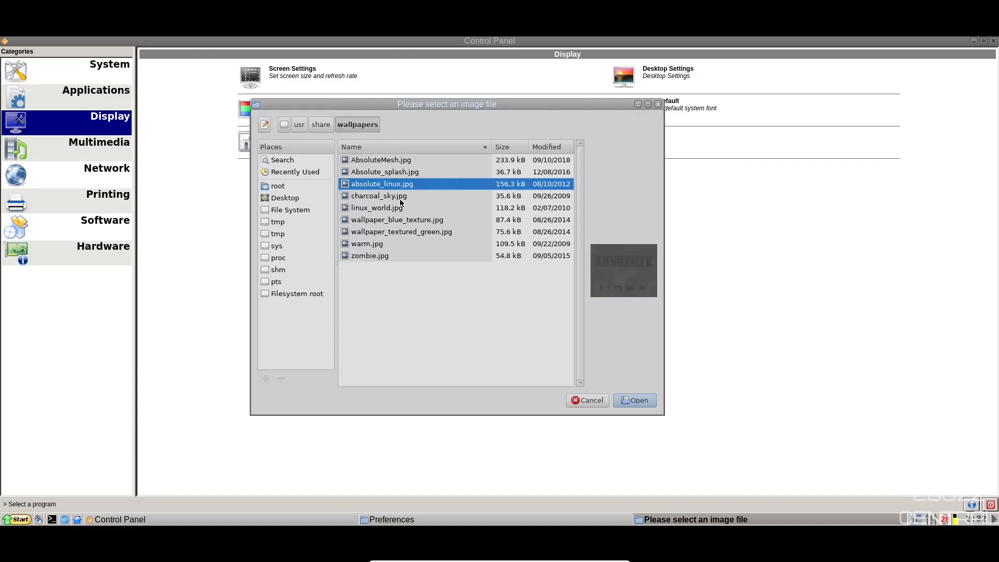
click(377, 208)
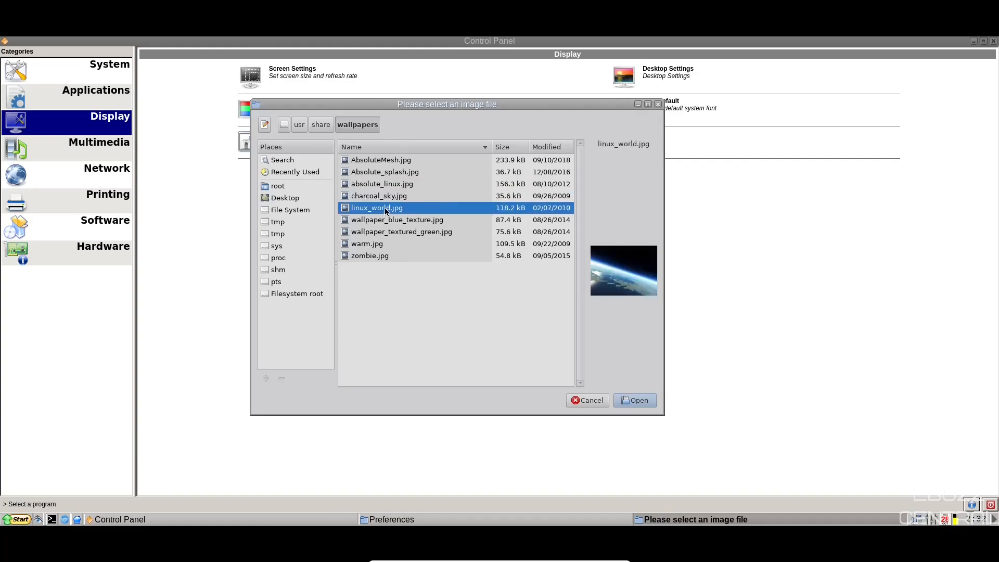
click(634, 401)
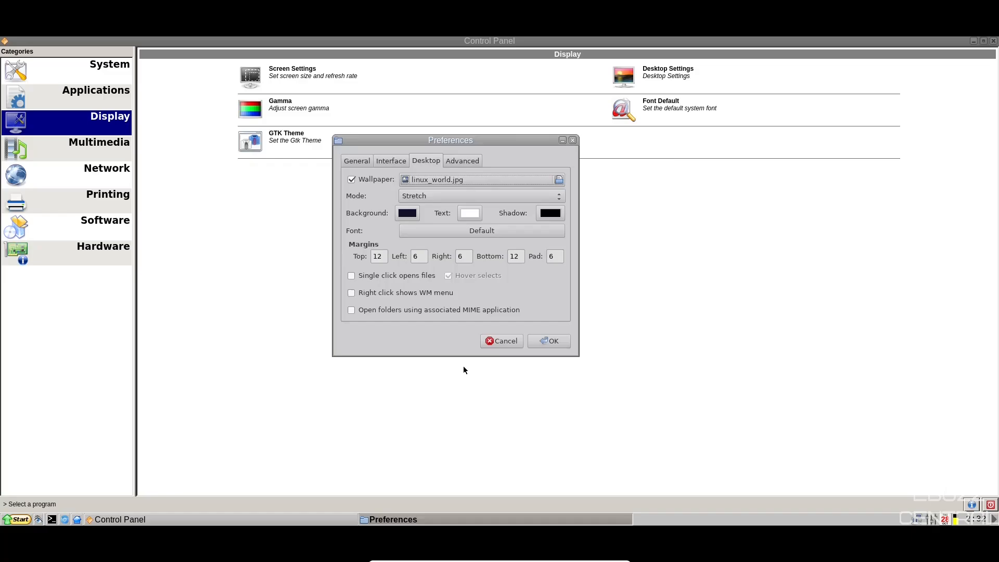
click(501, 341)
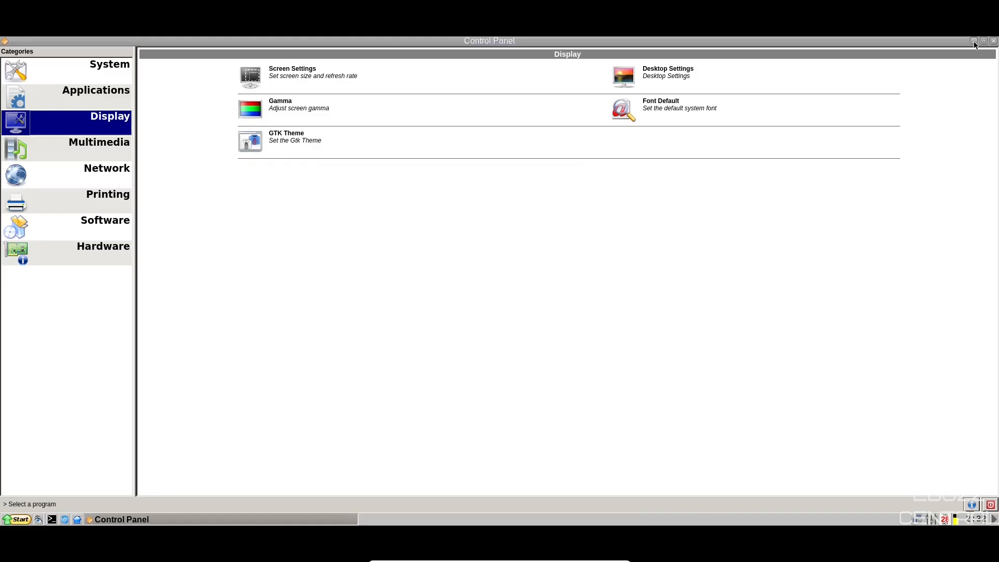
Step: Glimpse the new Earth wallpaper on the desktop, restore the Control Panel and switch to Multimedia
click(974, 41)
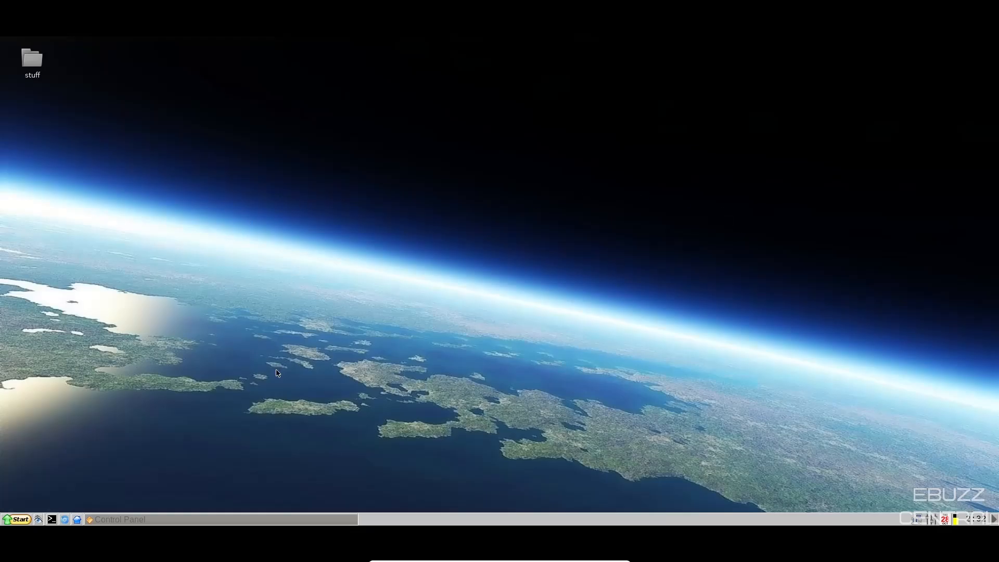
click(120, 520)
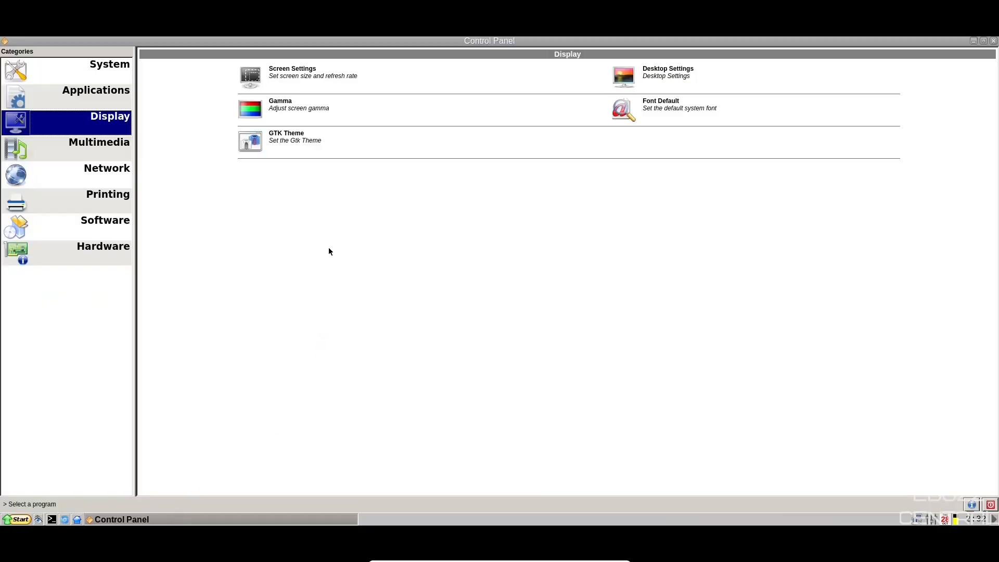
mouse_move(91, 145)
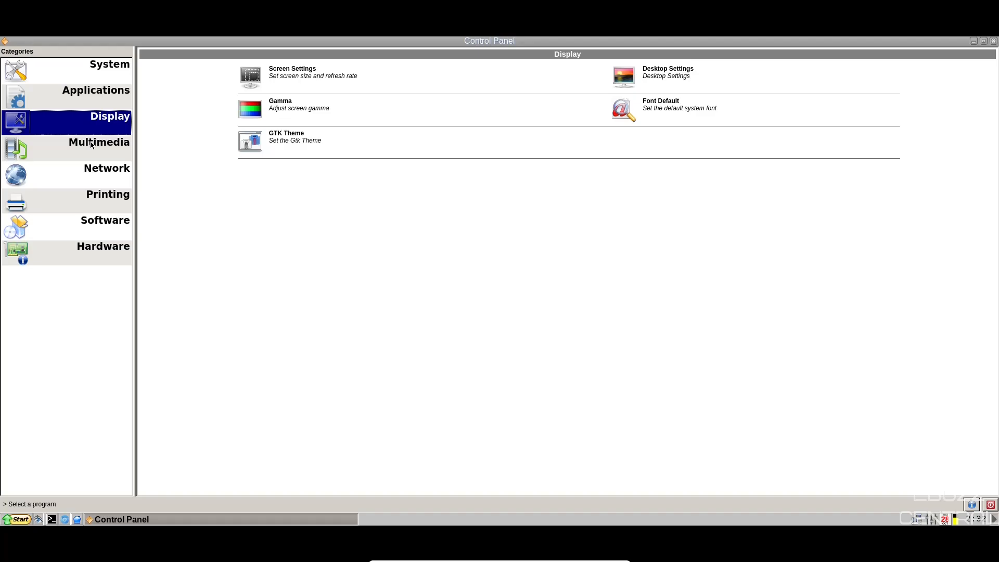
click(99, 148)
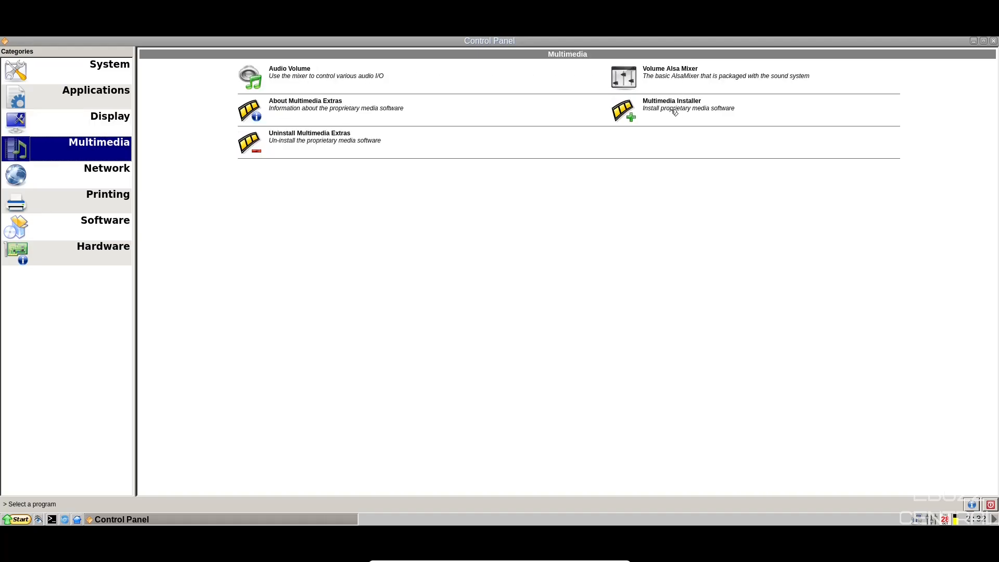
mouse_move(300, 114)
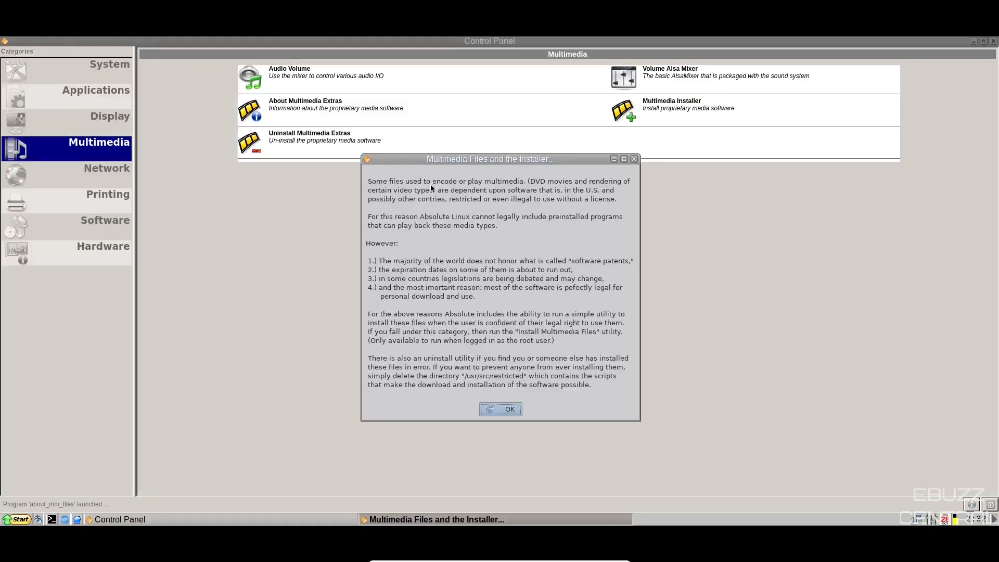
mouse_move(452, 188)
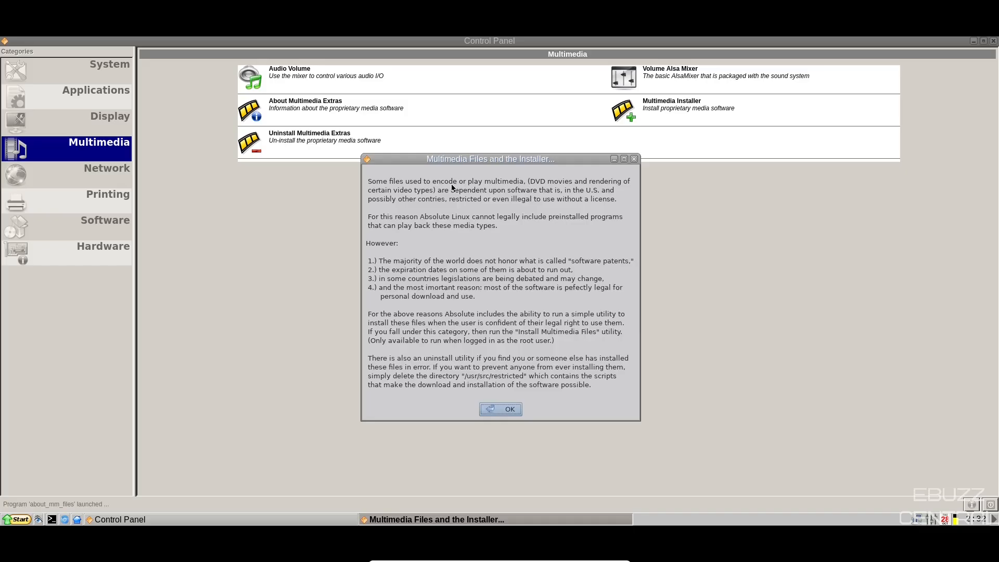
mouse_move(526, 161)
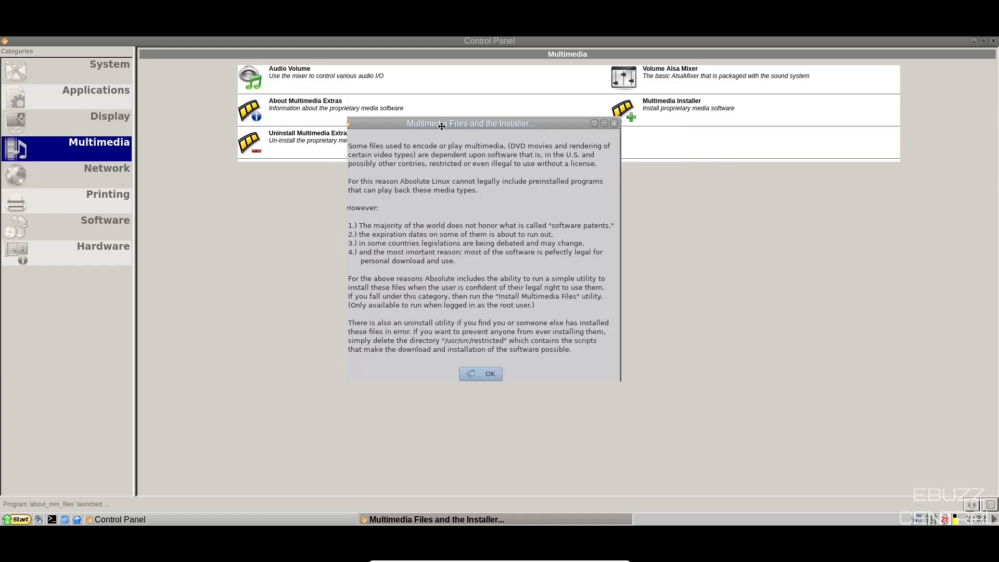
Step: Move the Multimedia Files and Installer notice aside while reading it
drag(440, 124, 481, 171)
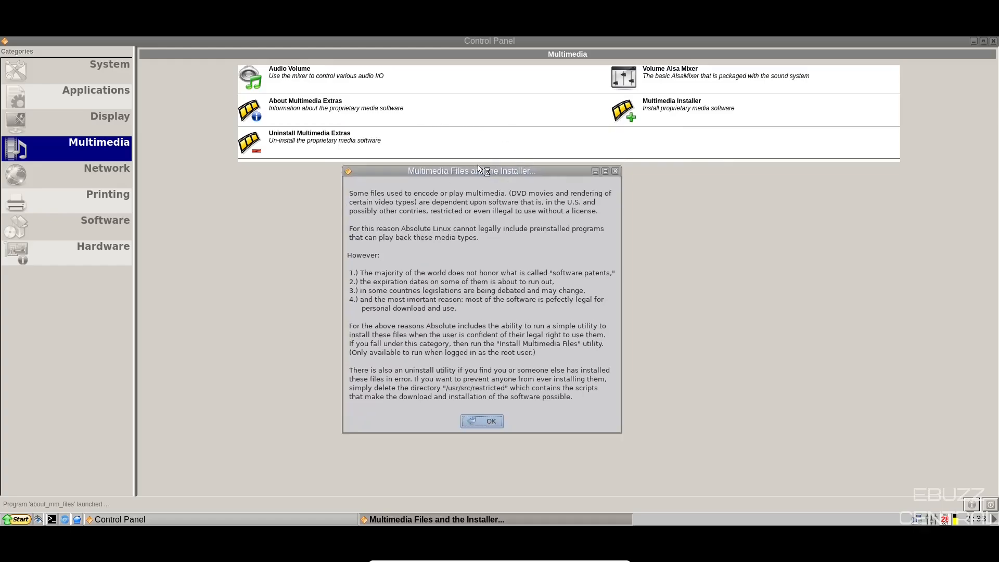
mouse_move(480, 167)
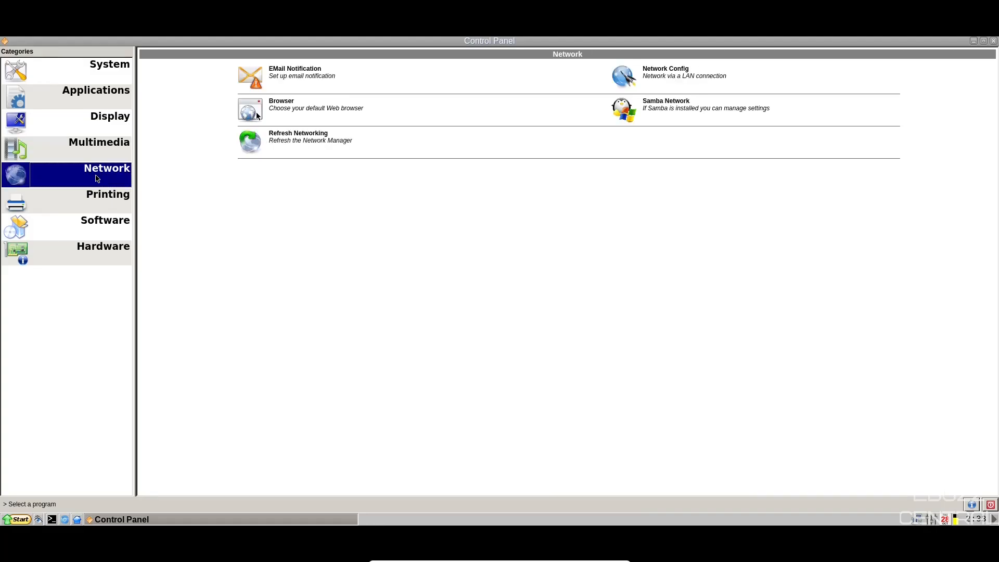
mouse_move(555, 116)
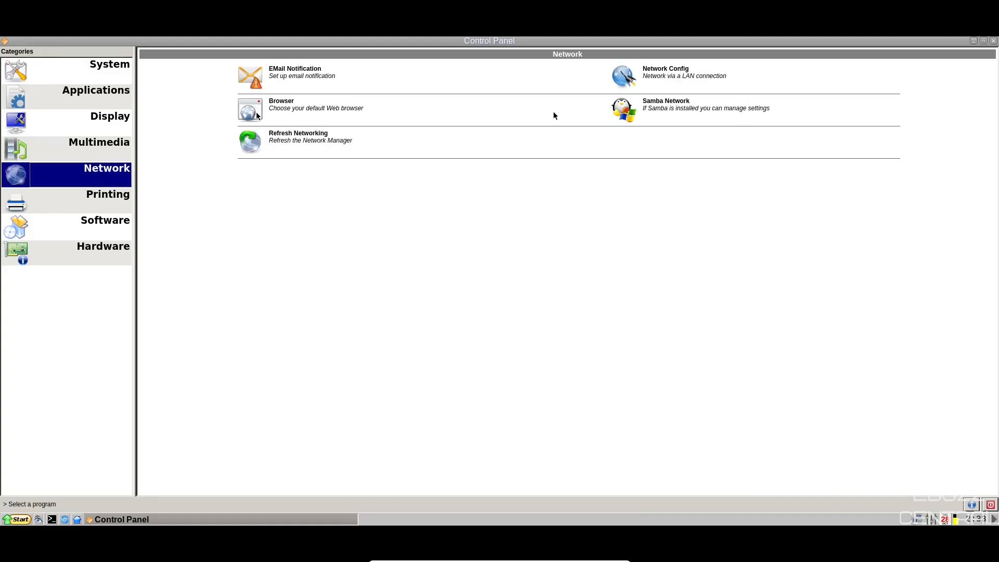
Step: Browse the Printing category, then the Software category's package tools
click(108, 199)
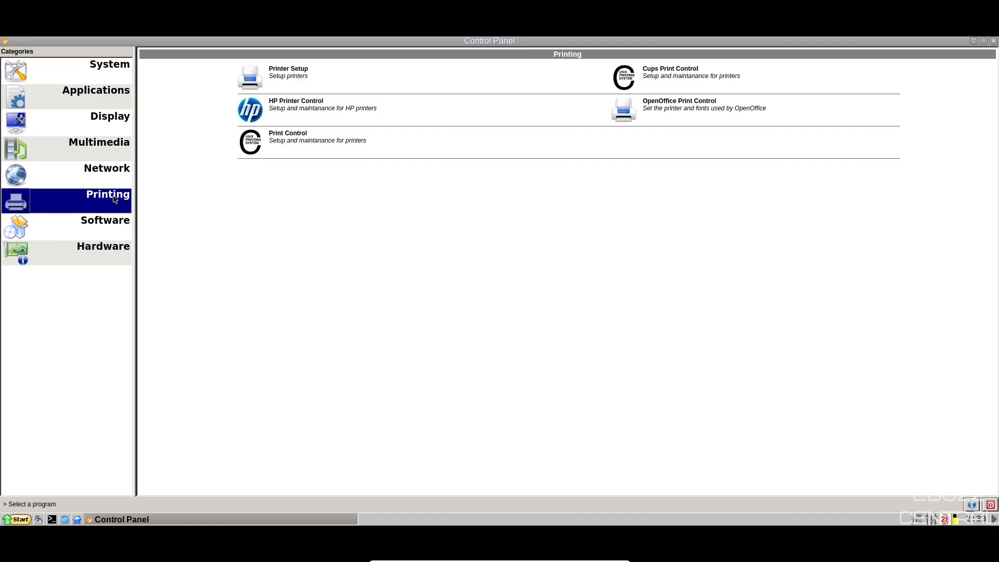
mouse_move(371, 109)
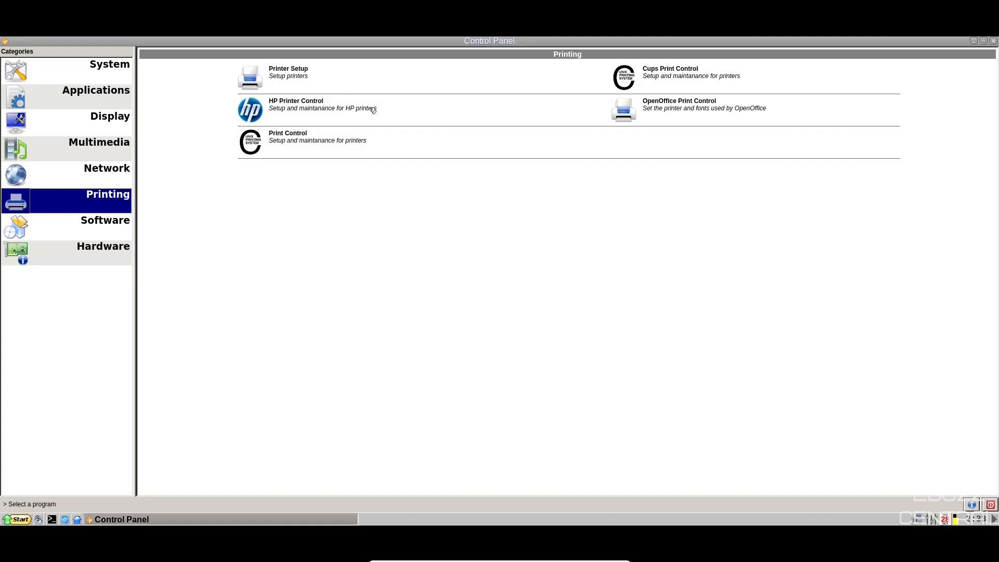
click(105, 221)
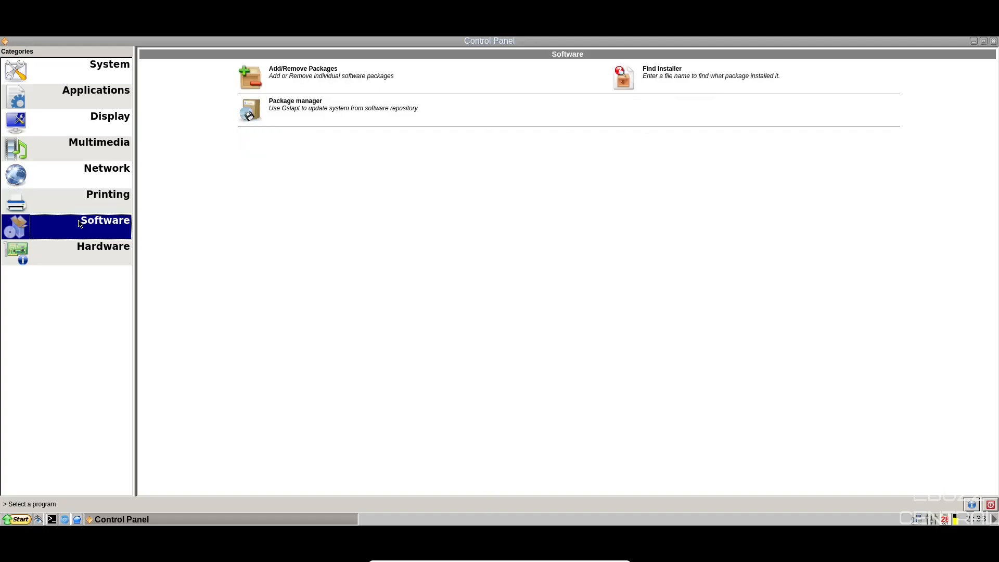
mouse_move(295, 81)
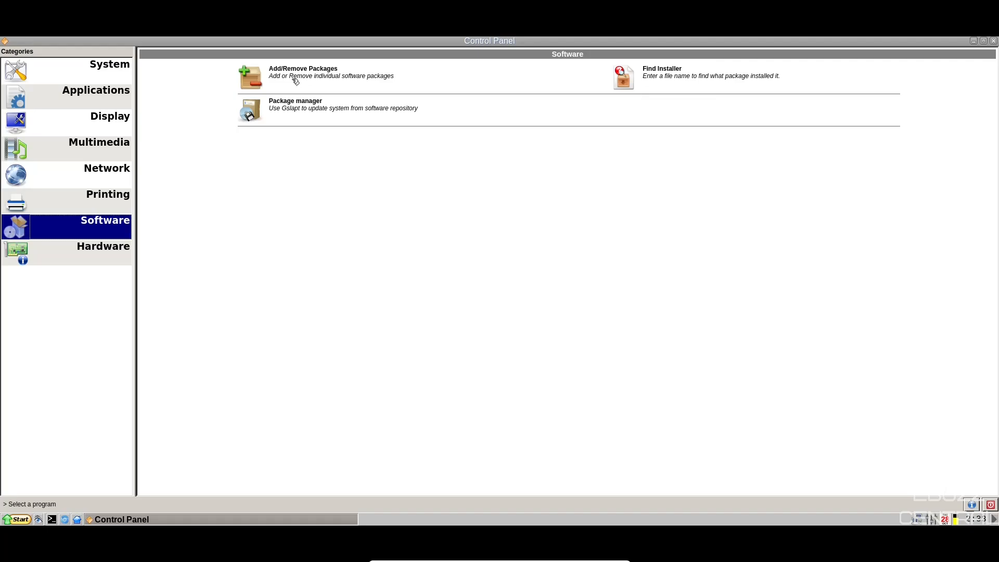
mouse_move(300, 110)
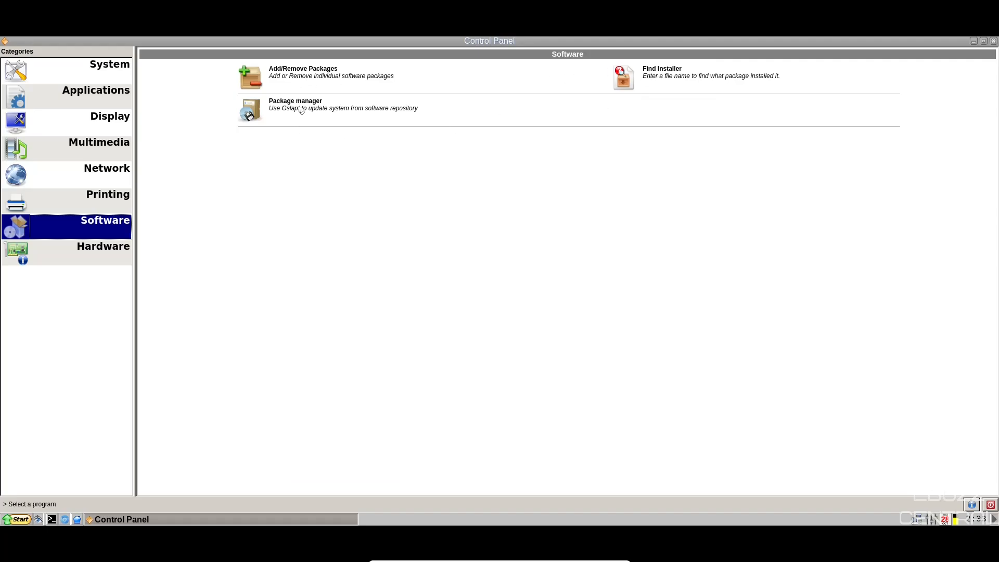
mouse_move(297, 81)
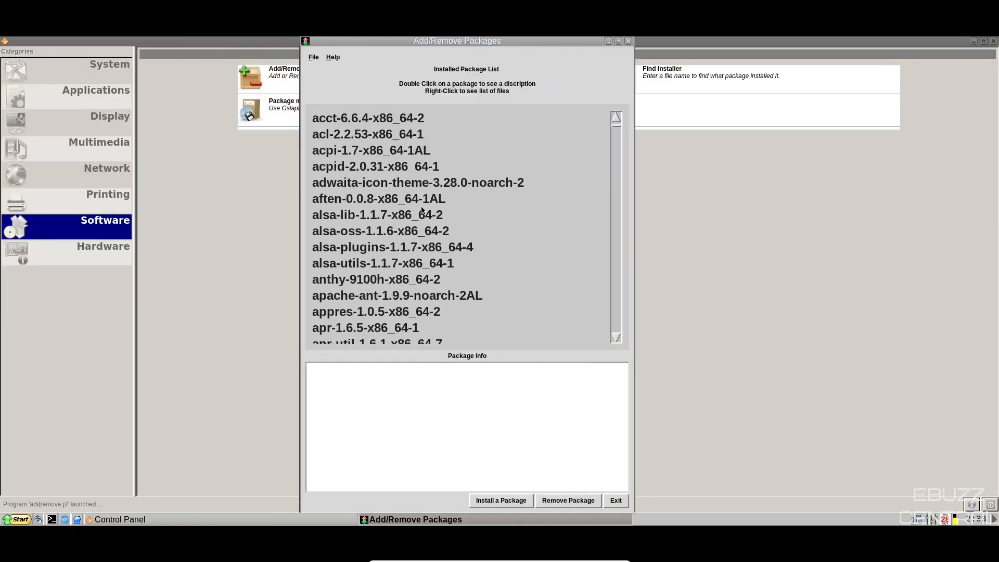
scroll(down, 3)
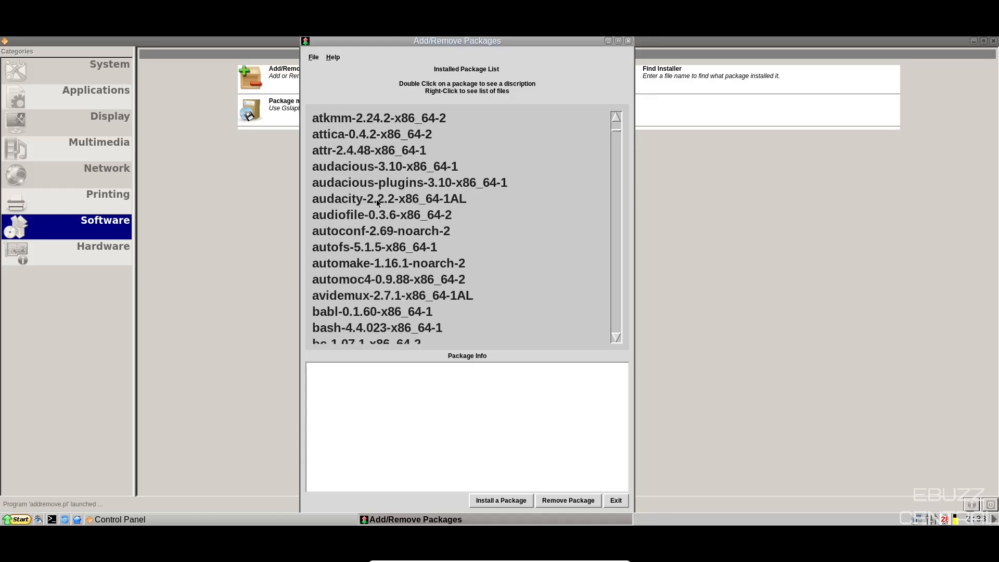
double_click(382, 214)
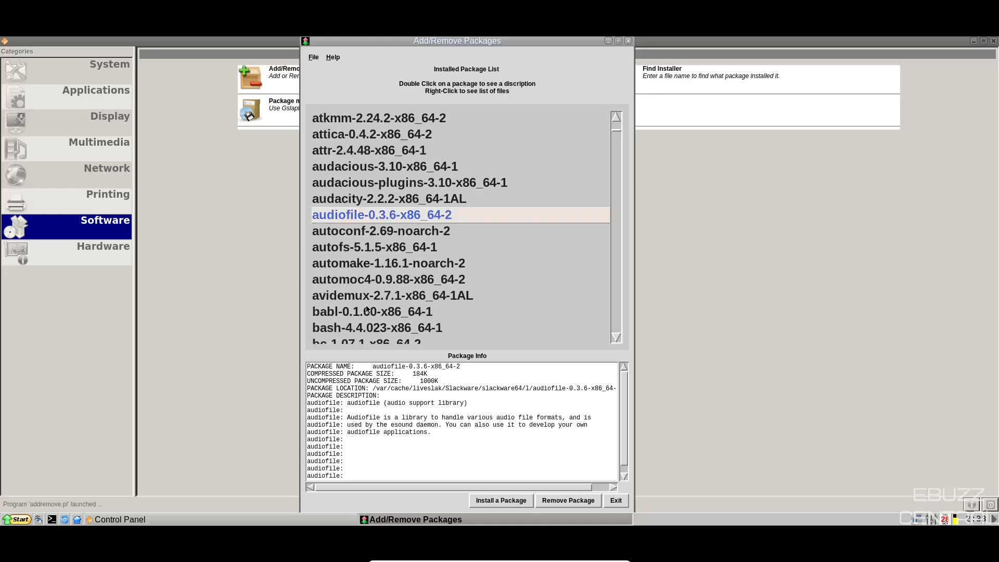
mouse_move(363, 395)
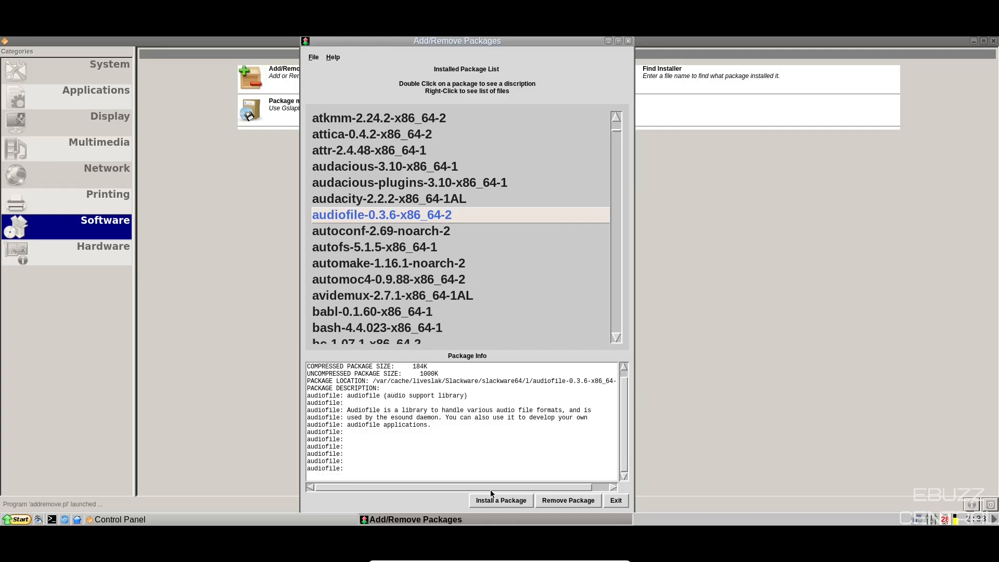
mouse_move(462, 215)
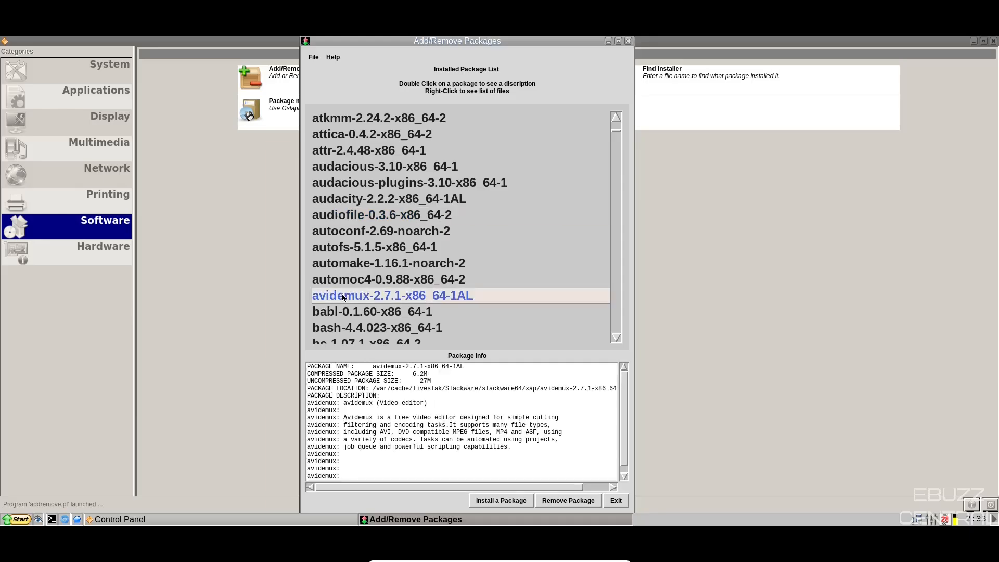
mouse_move(361, 309)
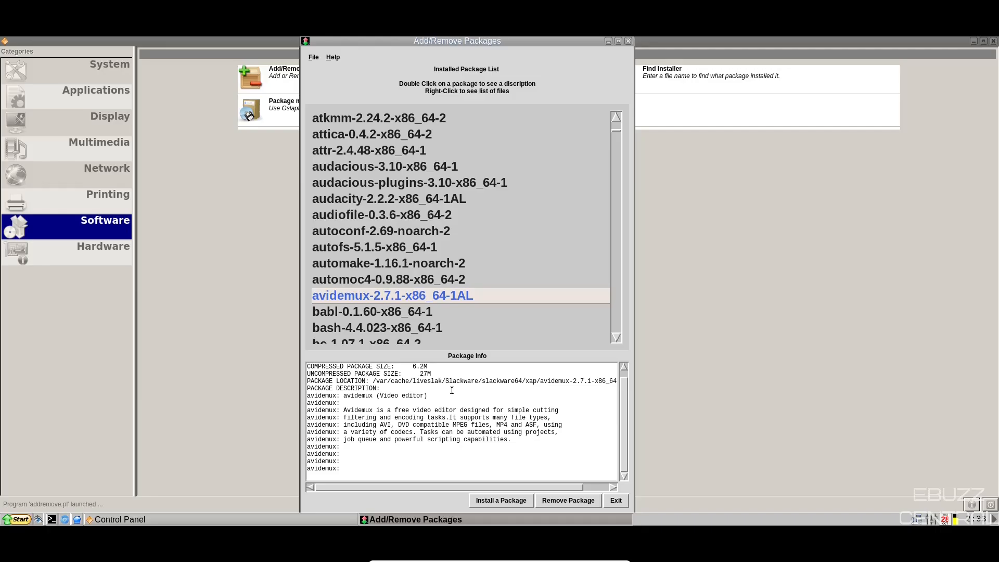
mouse_move(594, 212)
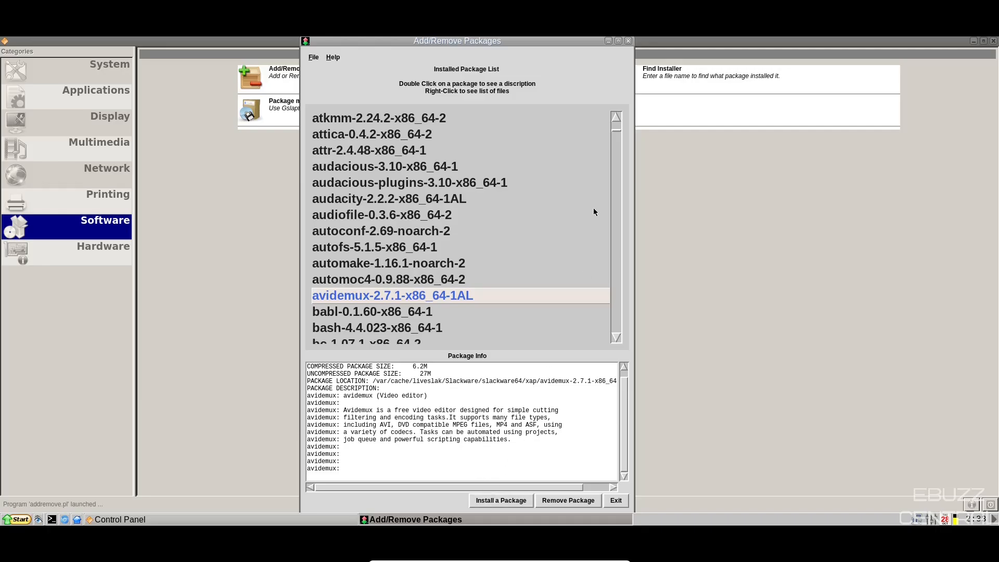
mouse_move(457, 104)
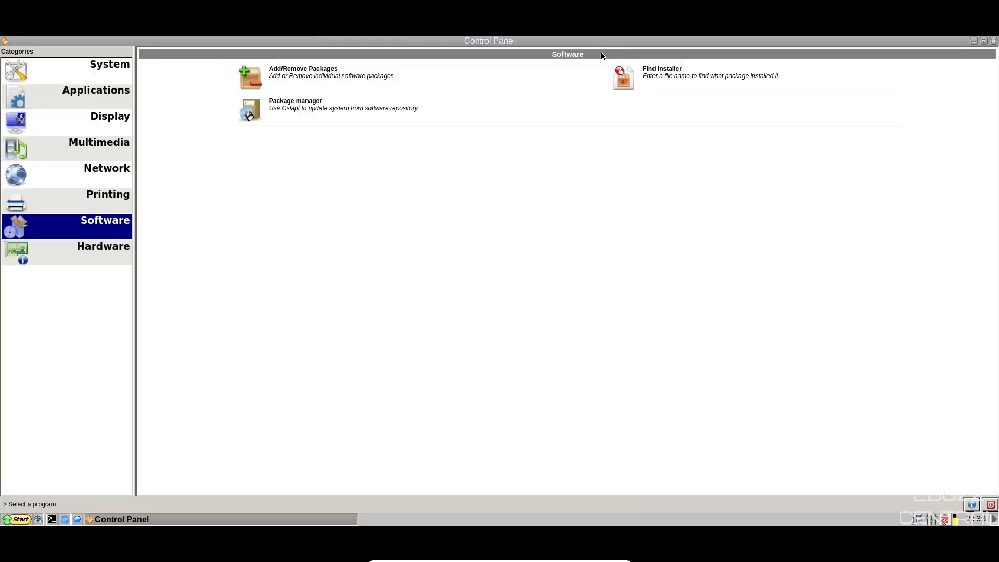
Step: Launch Gslapt package manager and maximize it to full screen
click(306, 110)
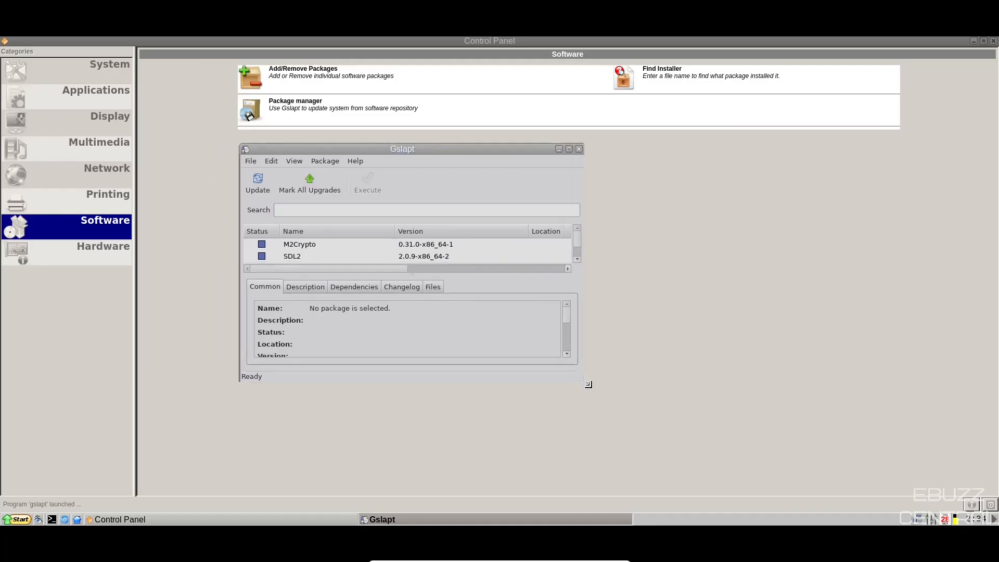
click(569, 148)
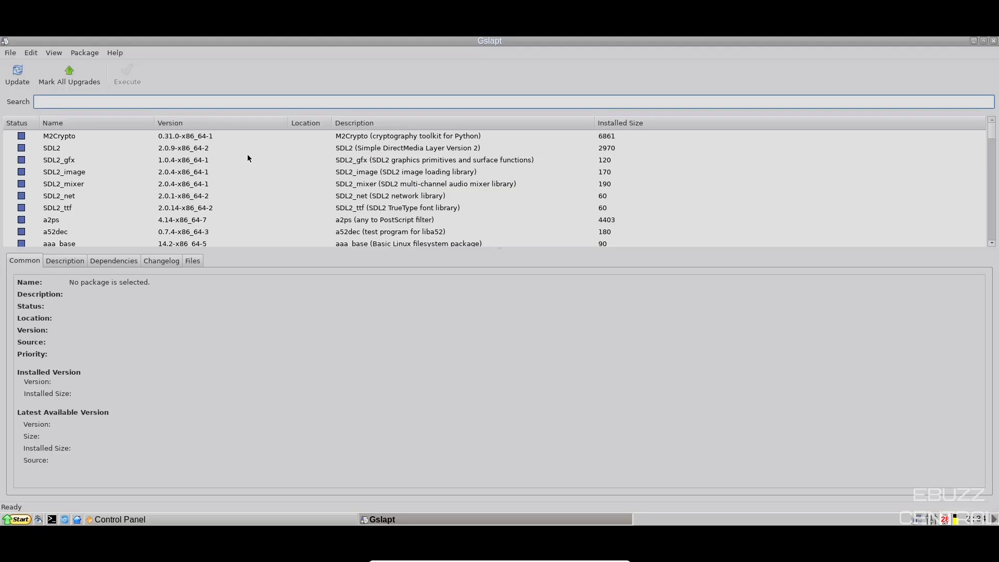
scroll(down, 3)
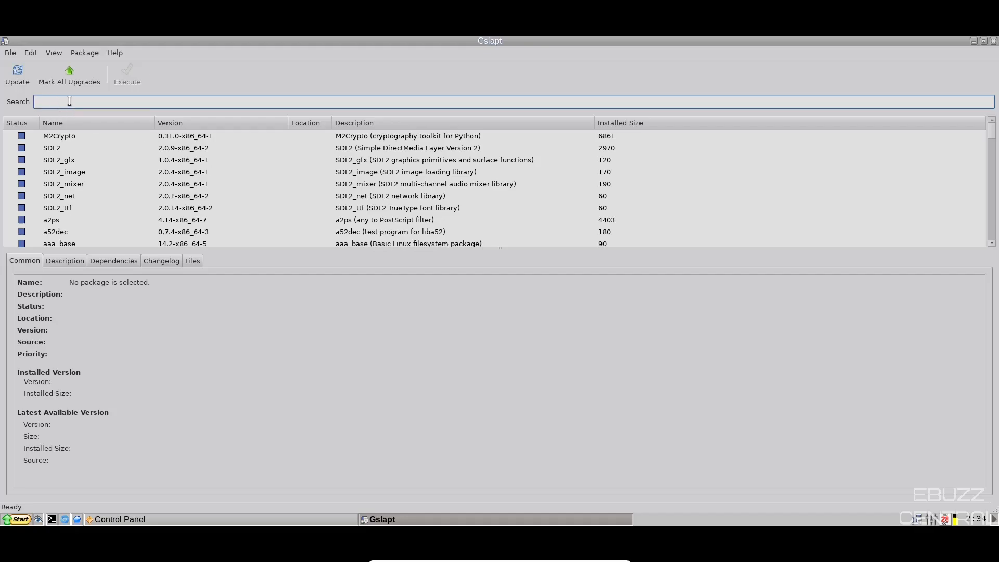
Step: Search for 'mplayer' and show the mplayer package's details (installed, Excluded)
text(mpla)
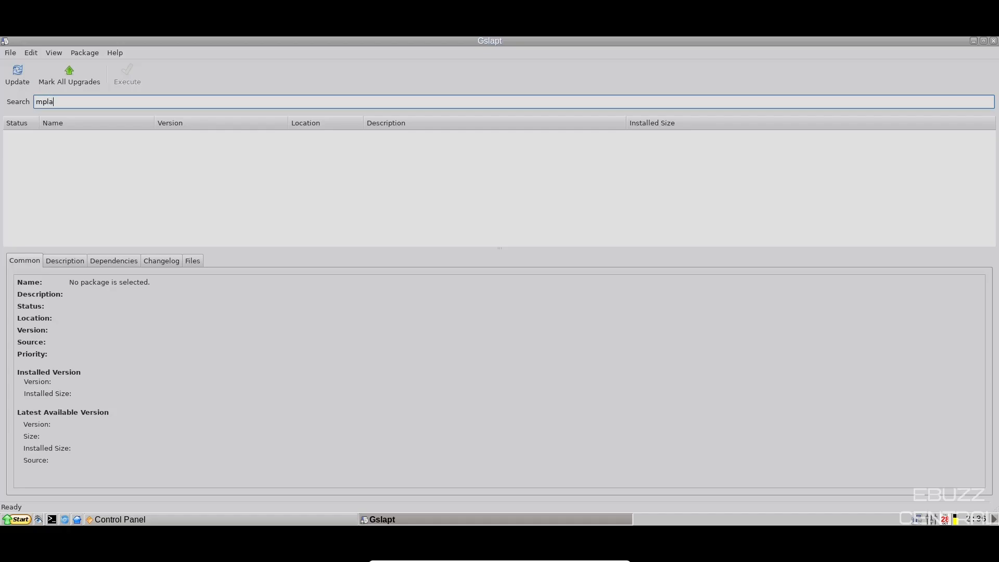
text(yer)
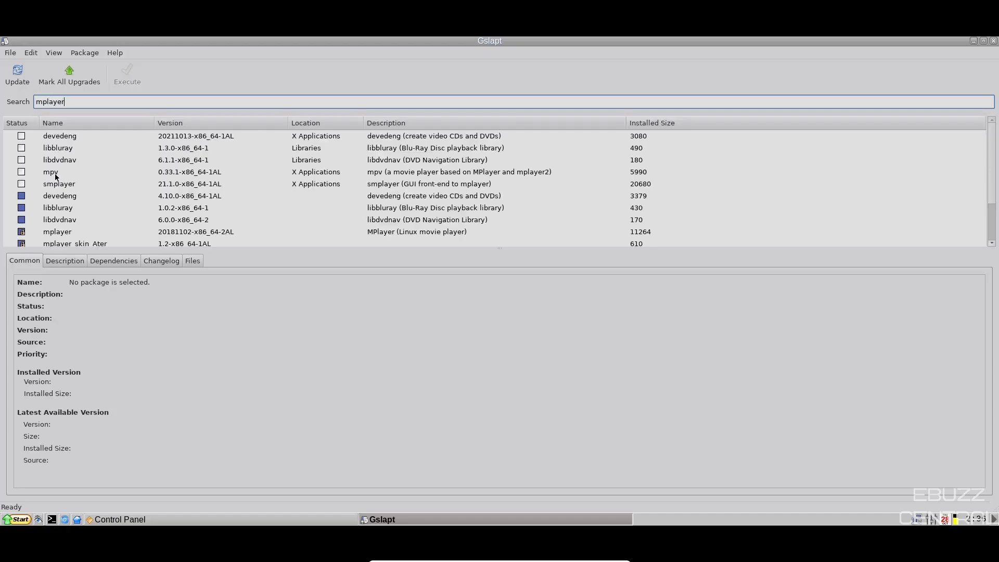
scroll(down, 3)
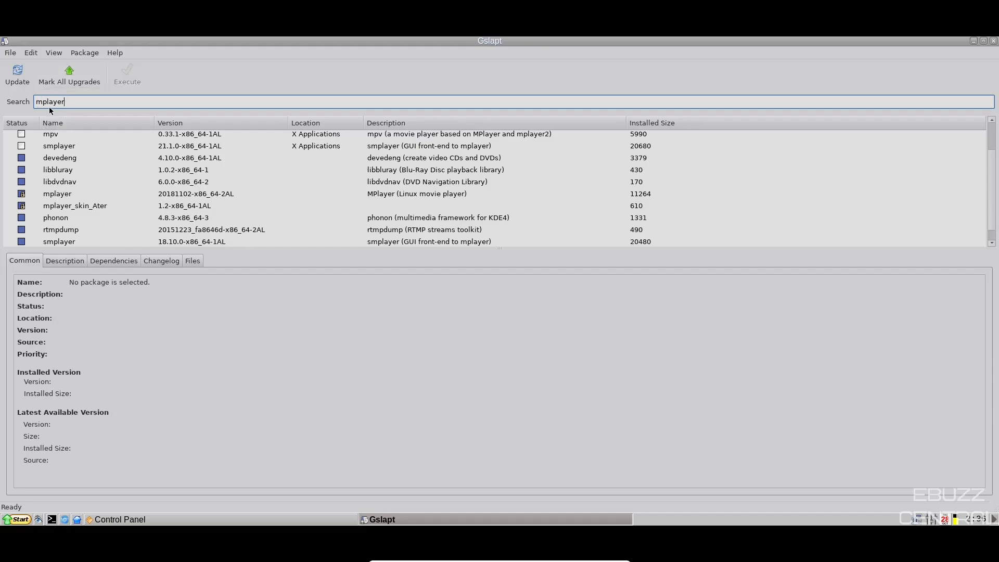
click(58, 194)
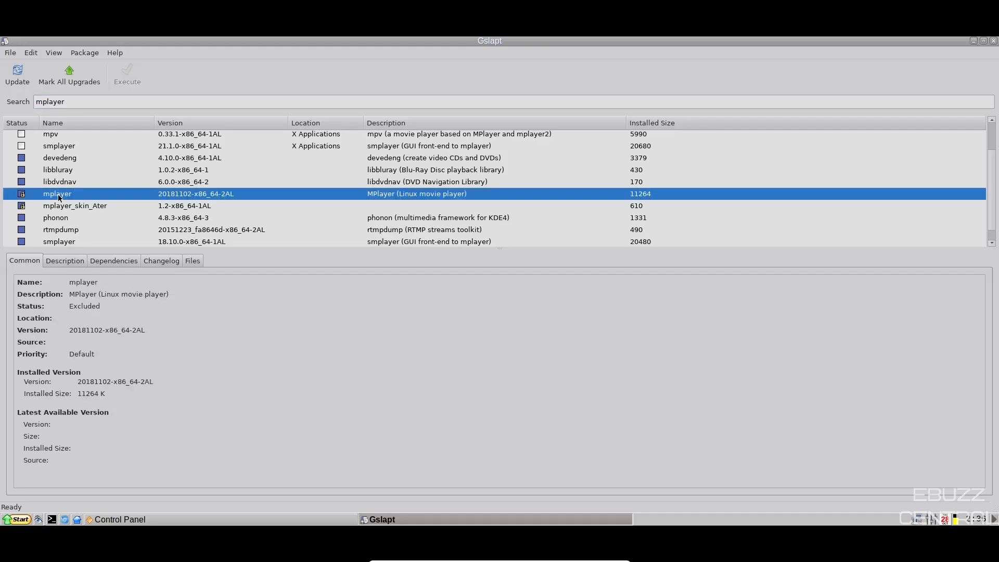
mouse_move(124, 84)
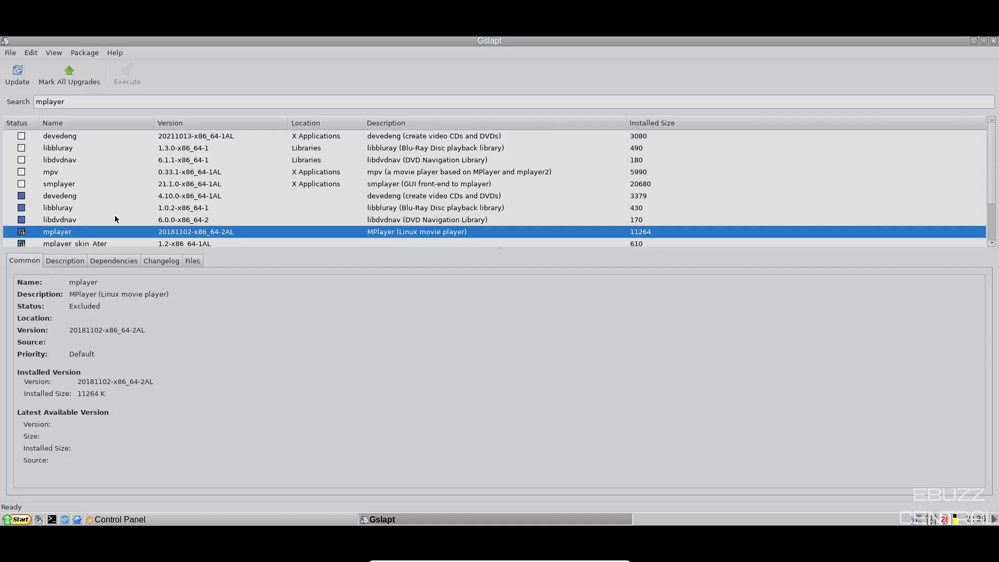
mouse_move(848, 50)
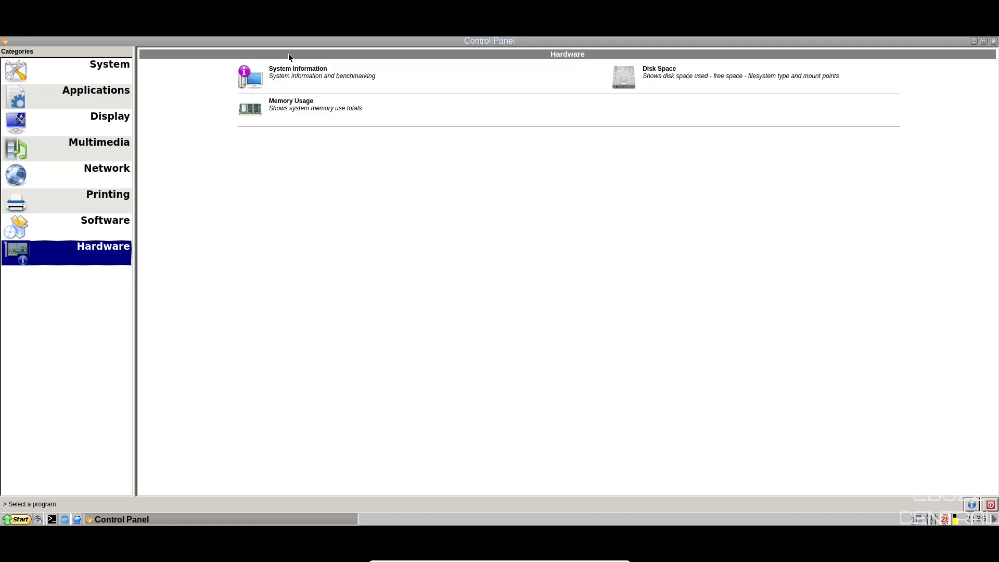
mouse_move(668, 80)
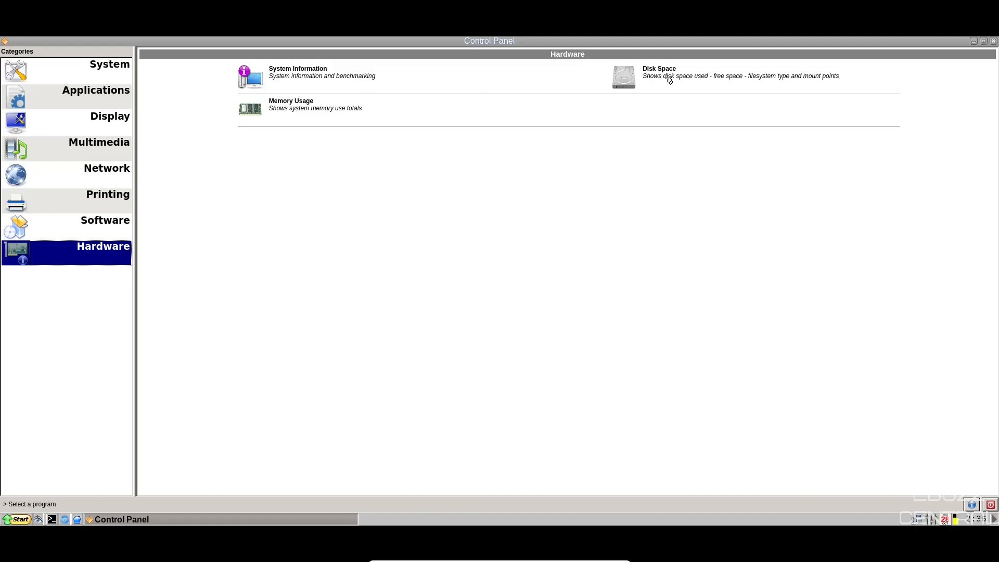
mouse_move(306, 112)
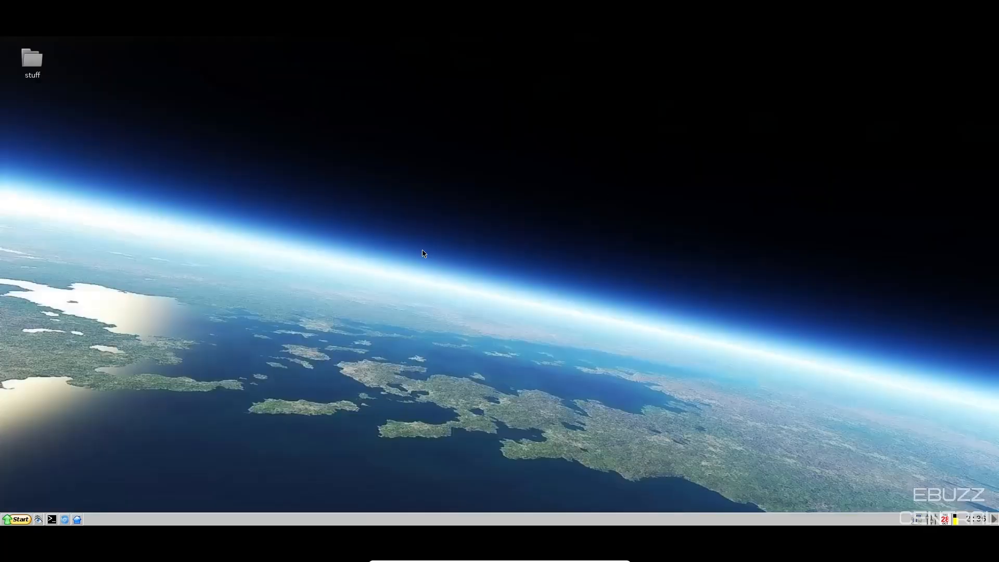
Step: Browse the Start menu's application categories, then lock the screen
click(18, 519)
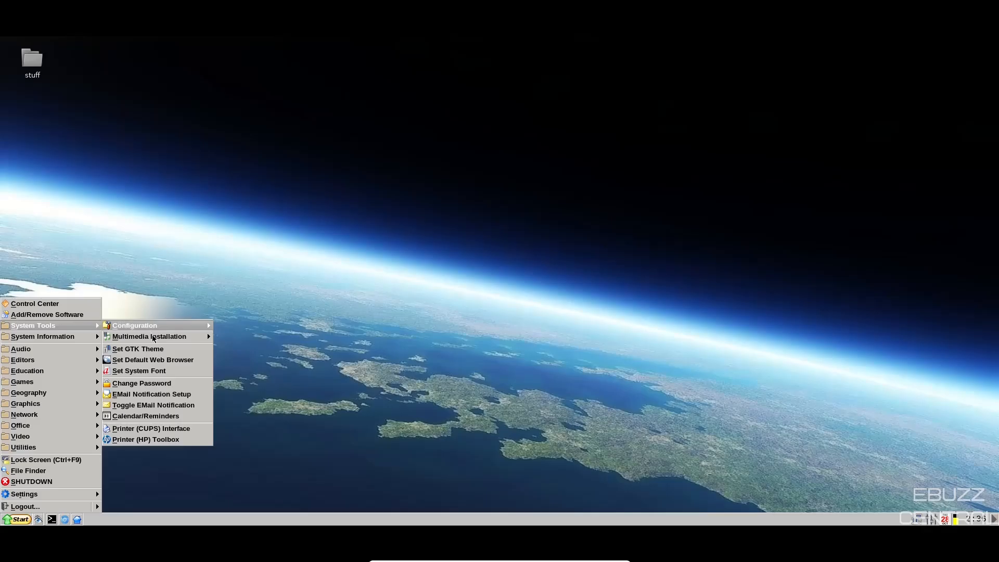
mouse_move(150, 370)
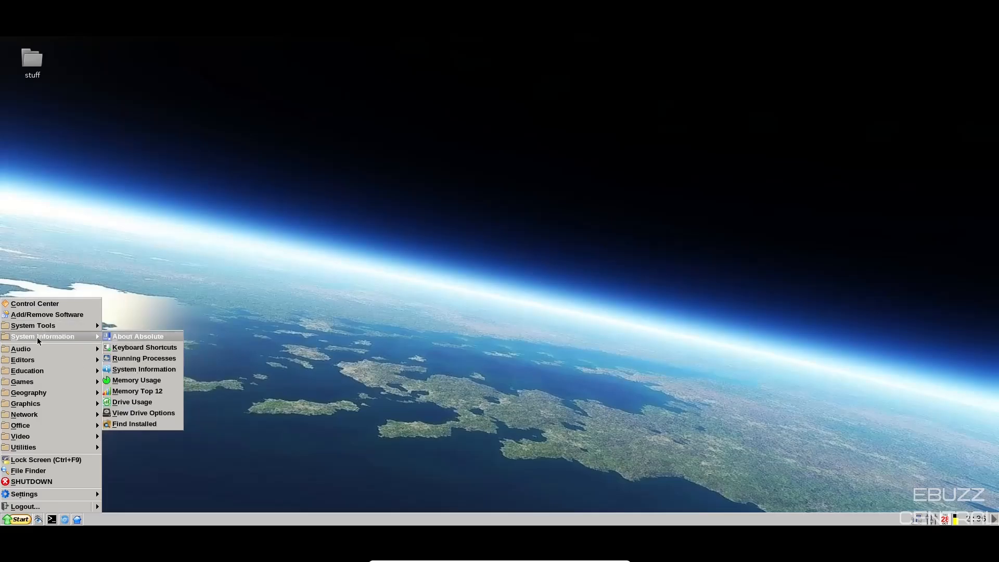
mouse_move(36, 349)
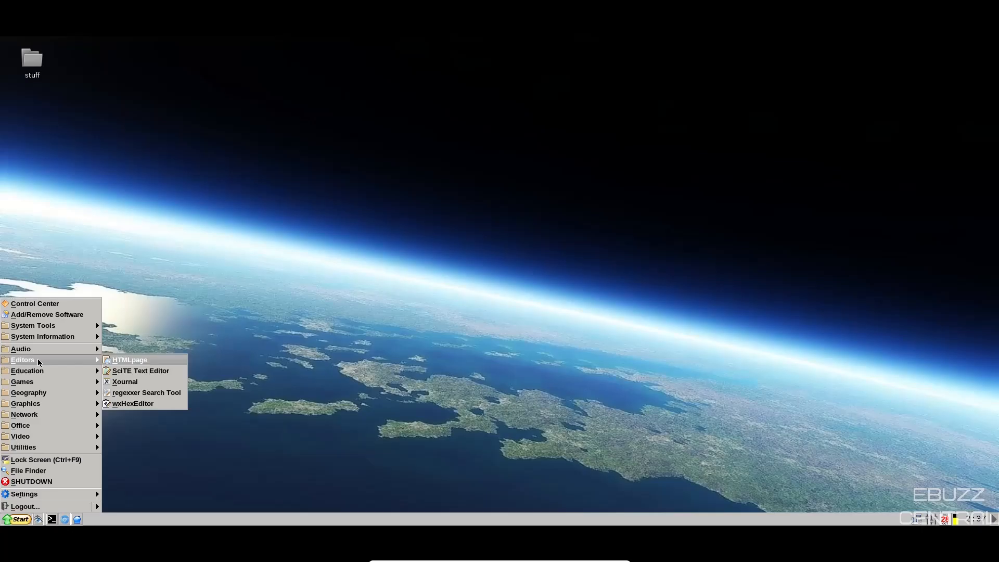
mouse_move(37, 381)
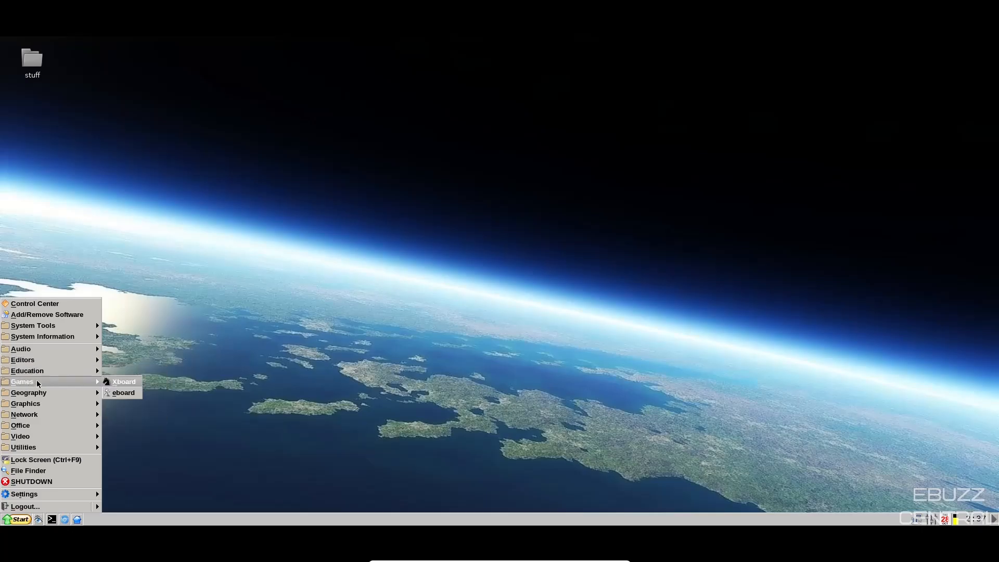
mouse_move(29, 392)
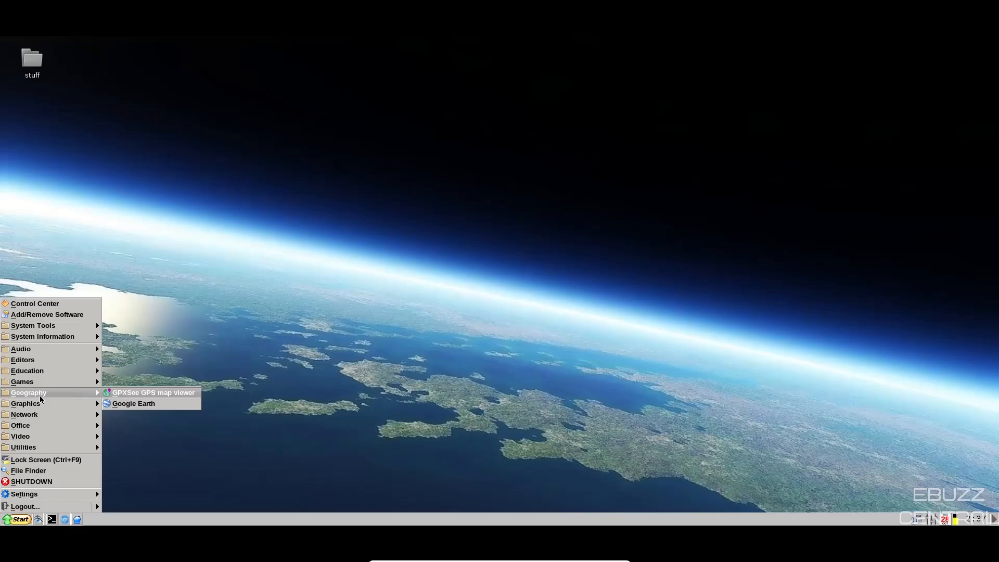
mouse_move(41, 403)
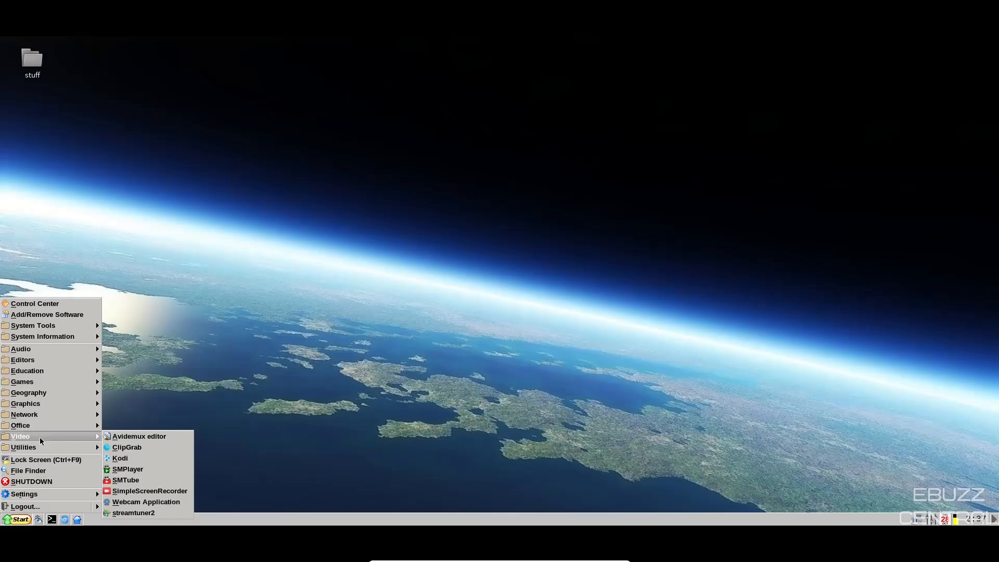
mouse_move(139, 436)
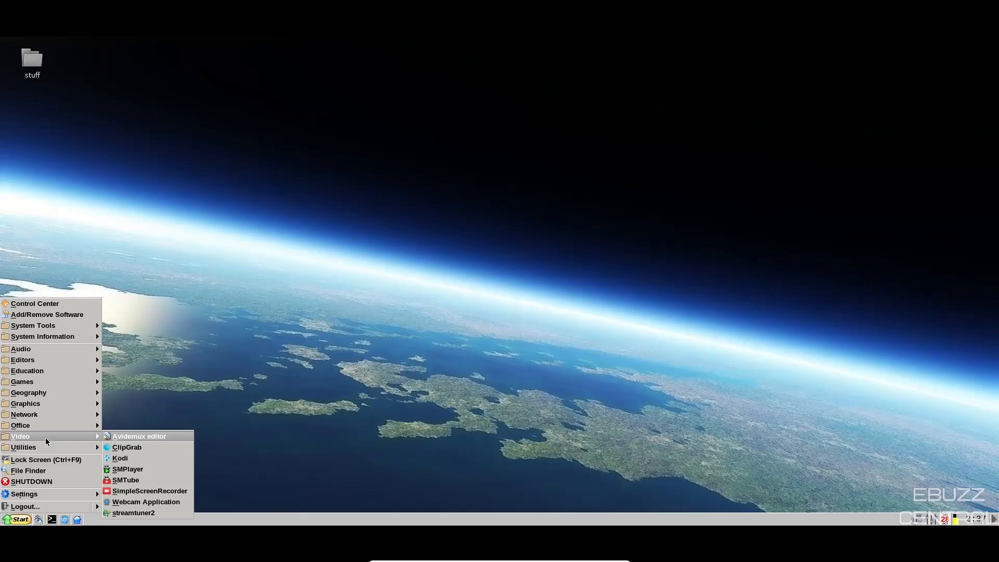
mouse_move(46, 447)
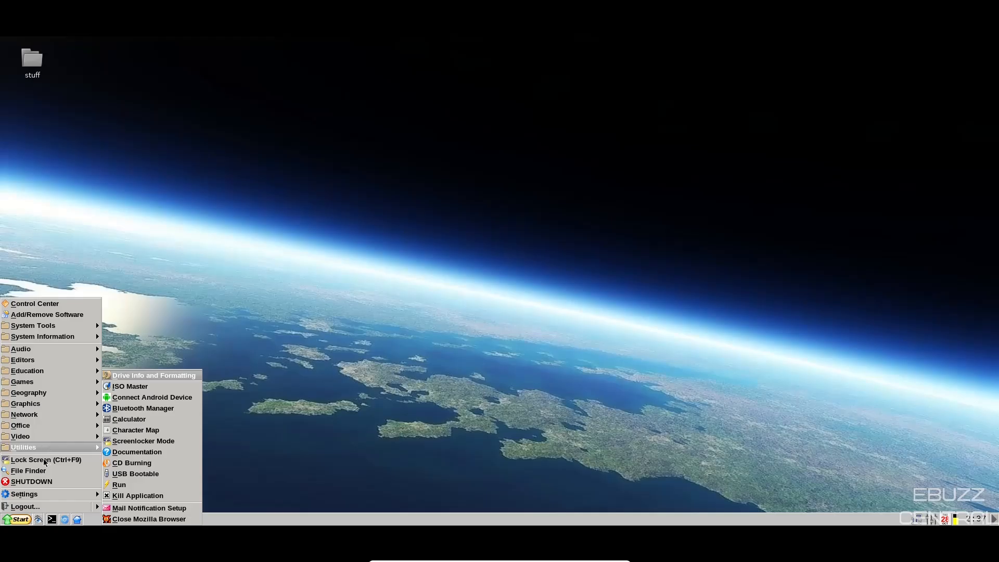
click(37, 459)
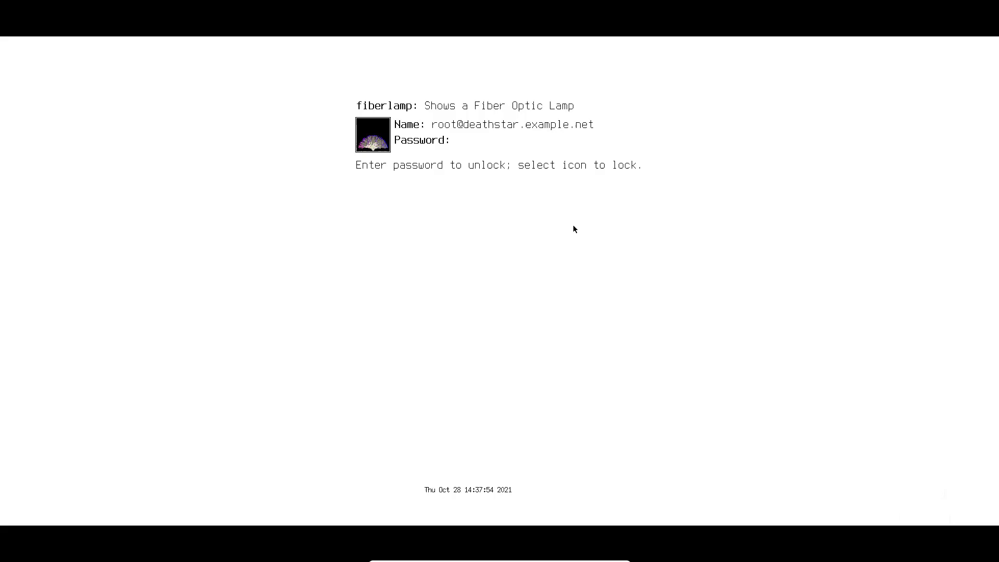